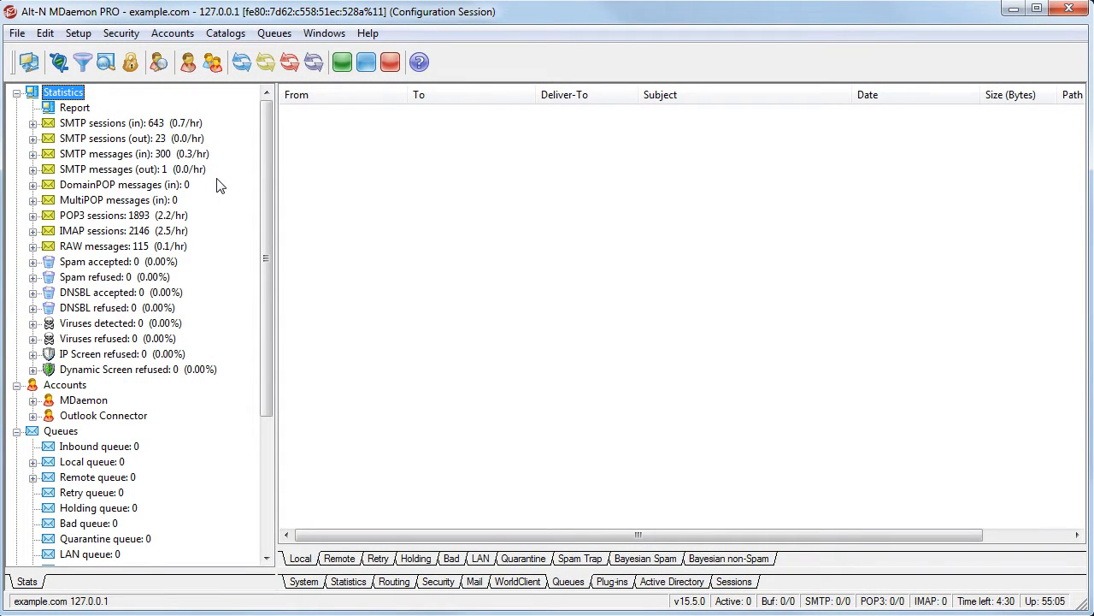
Step: Enable MDPGP, switch off 'All MDaemon users', and open the rules file for MDPGP users
{"action": "left_click", "coordinate": [132, 34]}
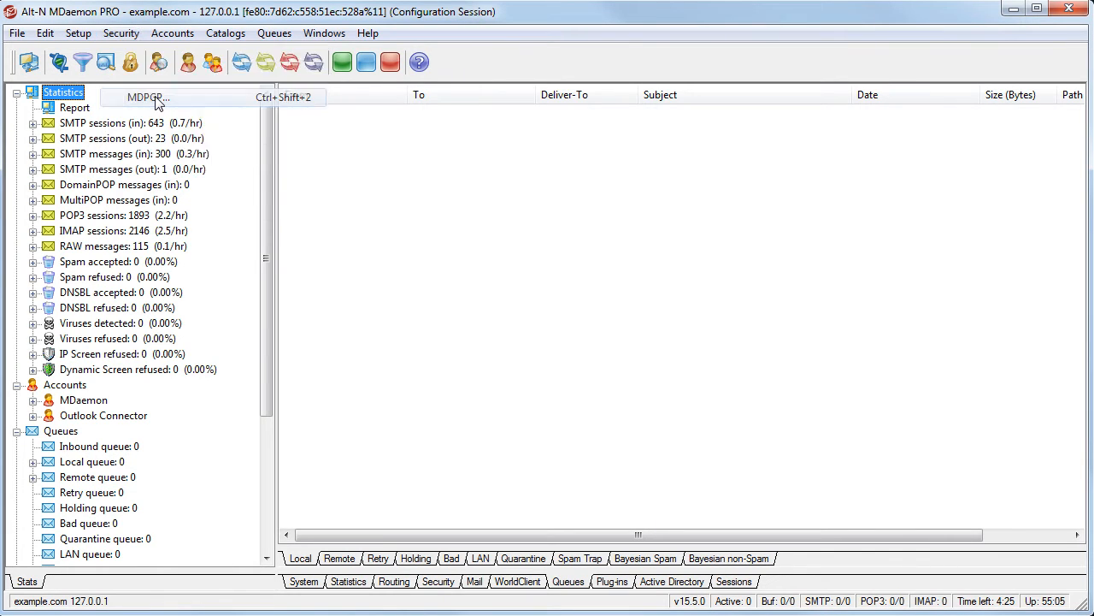
{"action": "left_click", "coordinate": [161, 96]}
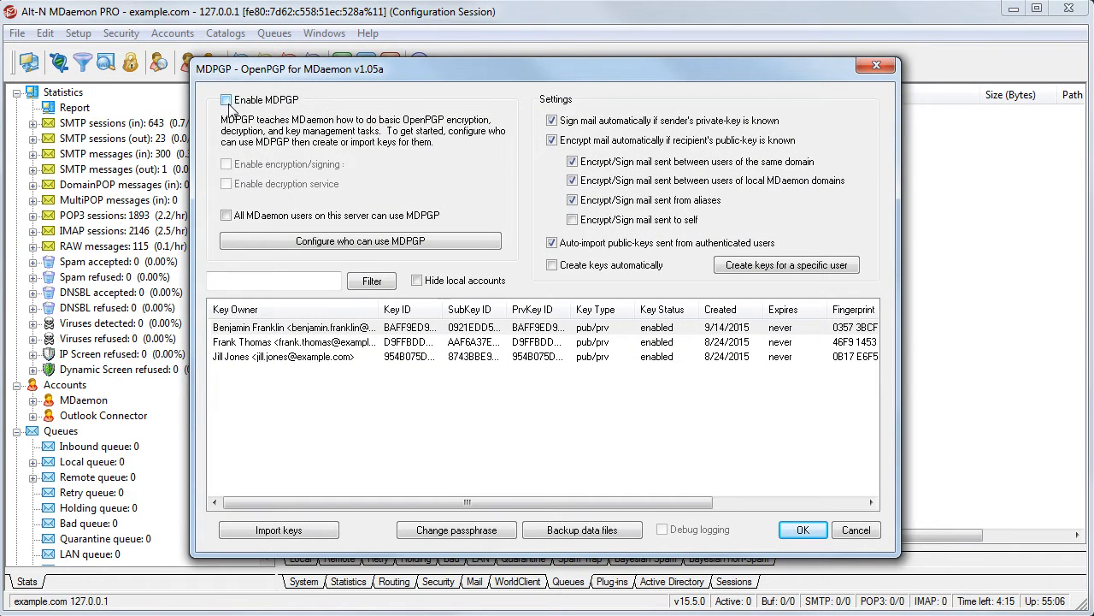
{"action": "left_click", "coordinate": [226, 100]}
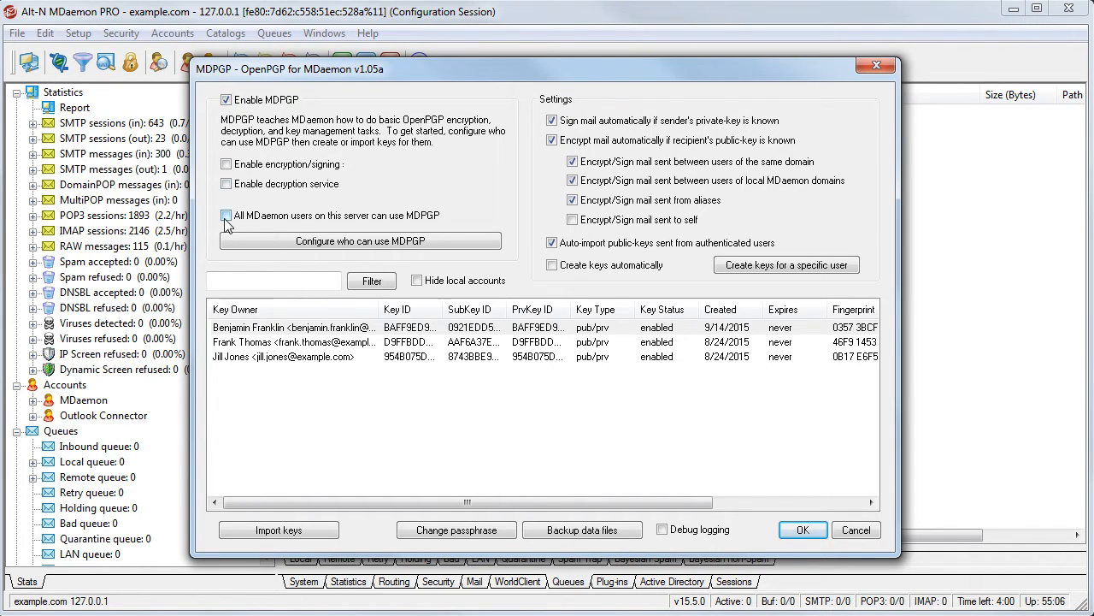
{"action": "left_click", "coordinate": [227, 215]}
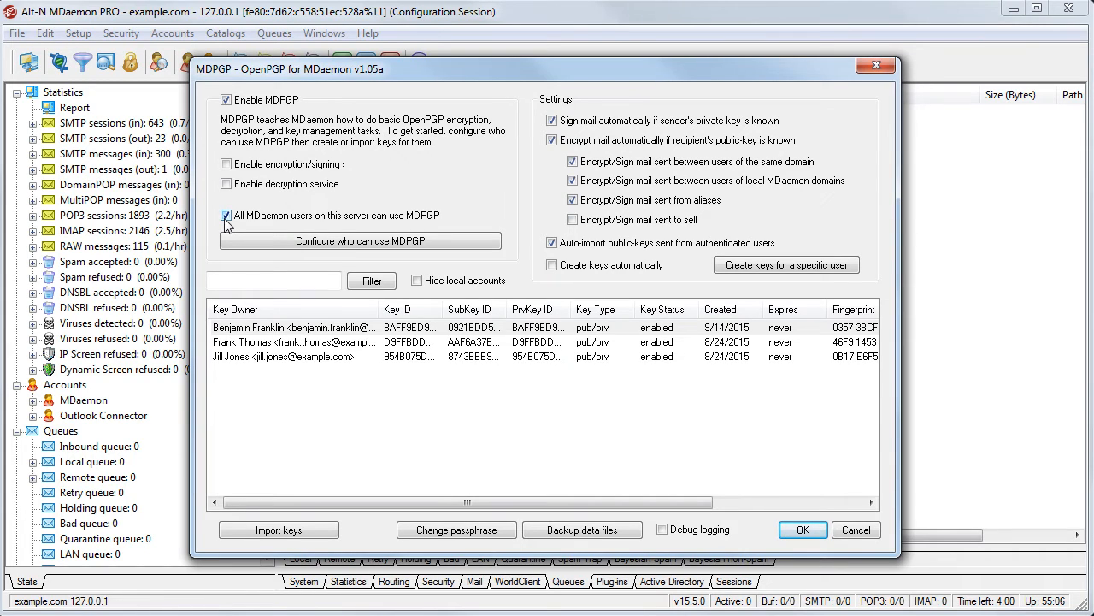
{"action": "left_click", "coordinate": [228, 214]}
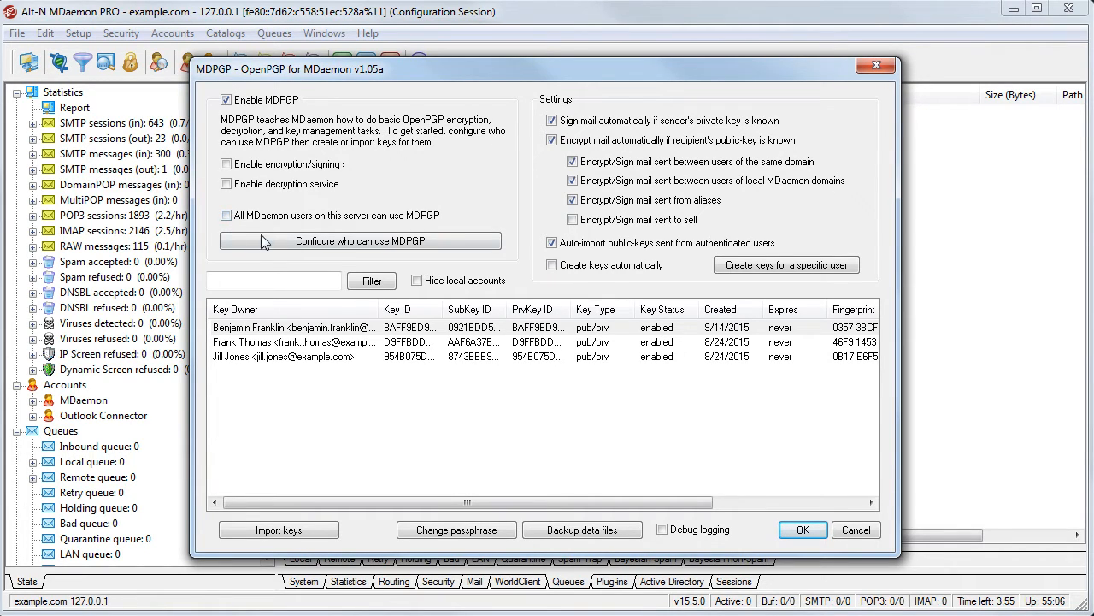
{"action": "left_click", "coordinate": [361, 240]}
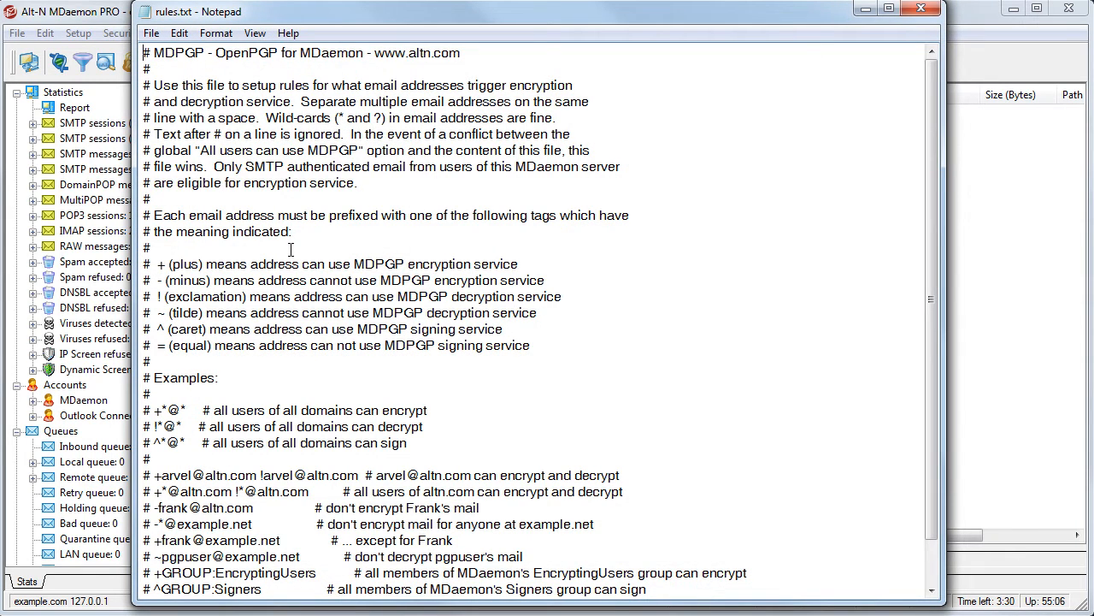
{"action": "mouse_move", "coordinate": [284, 309]}
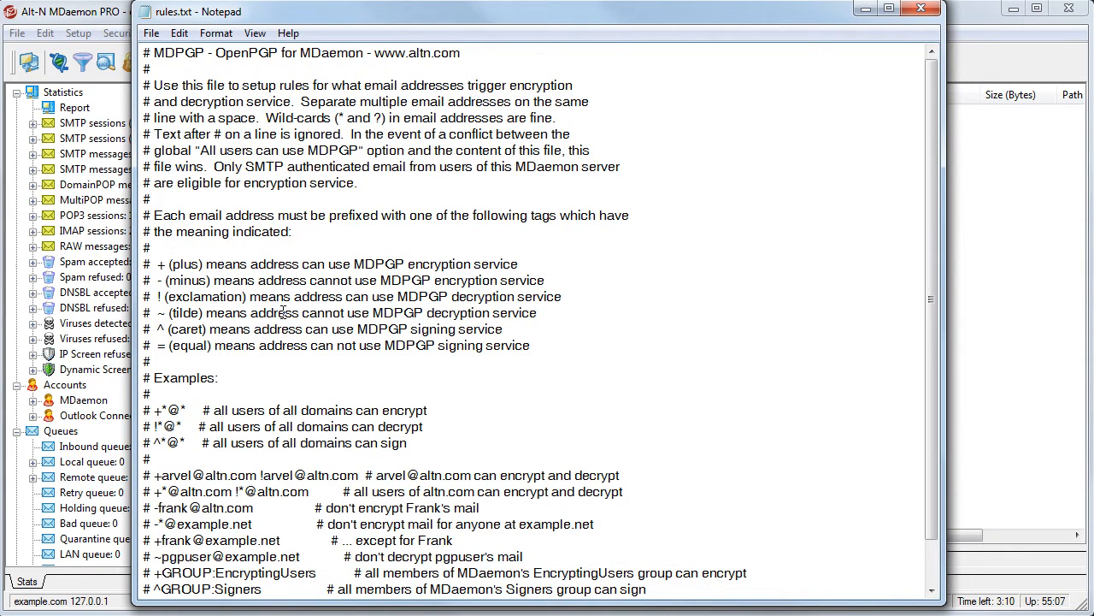
{"action": "scroll", "scroll_direction": "down", "scroll_amount": 3}
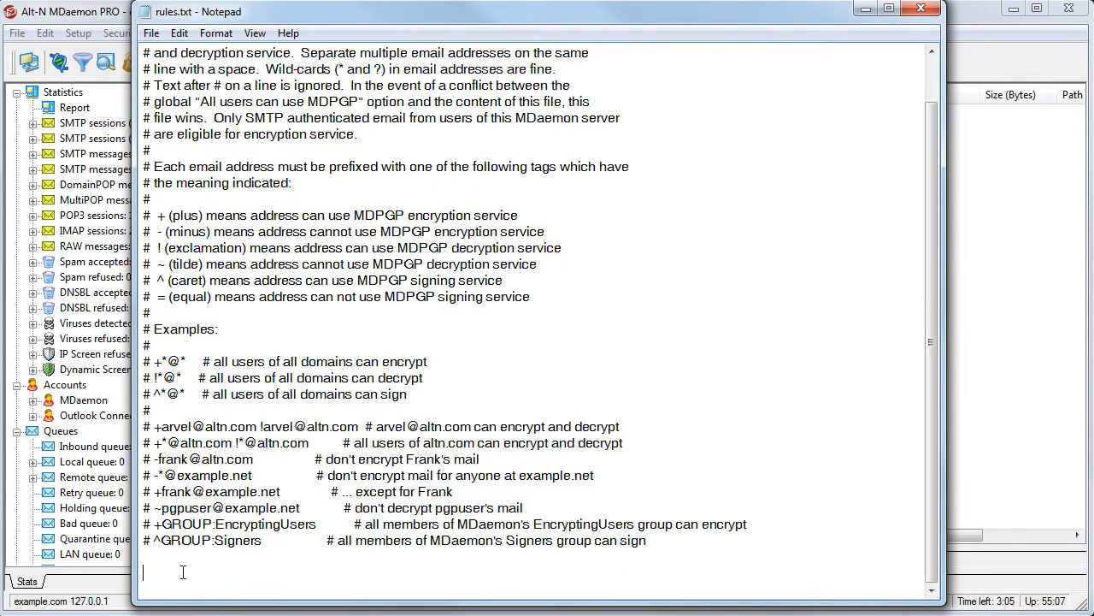
{"action": "type", "text": "+"}
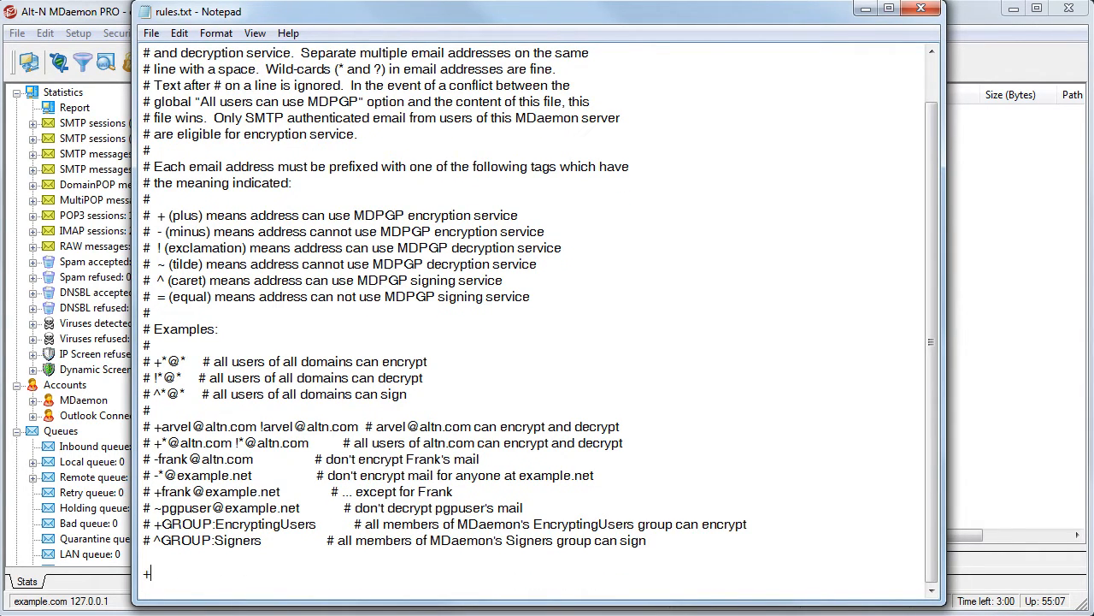
{"action": "type", "text": "frank.thomas@example.com !frank.thomas@example.com"}
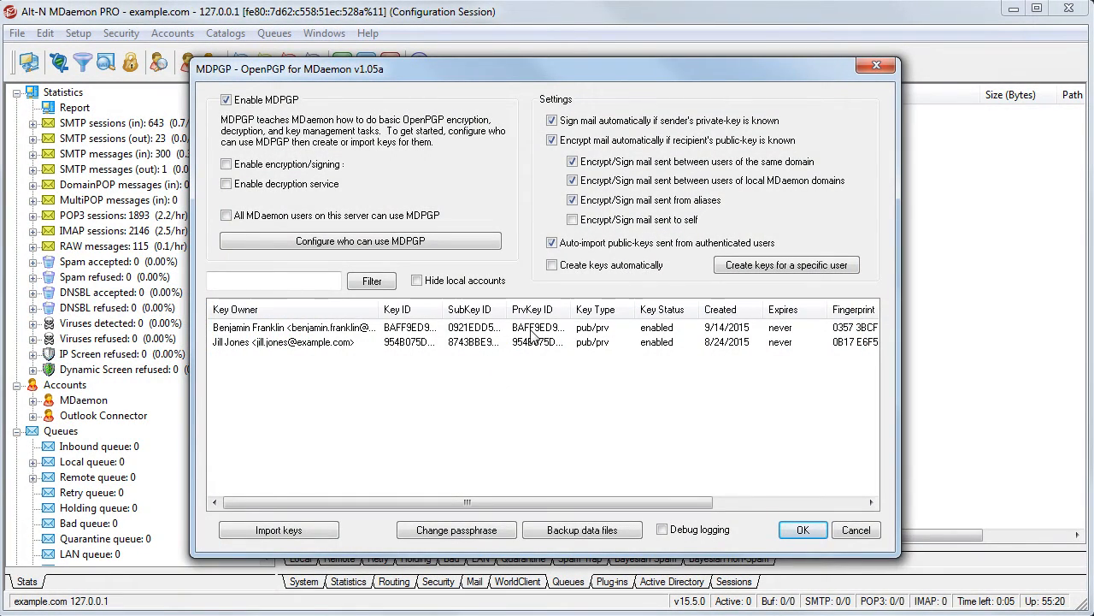
Step: Decline automatic key creation and generate a key pair for a selected user account
{"action": "left_click", "coordinate": [551, 265]}
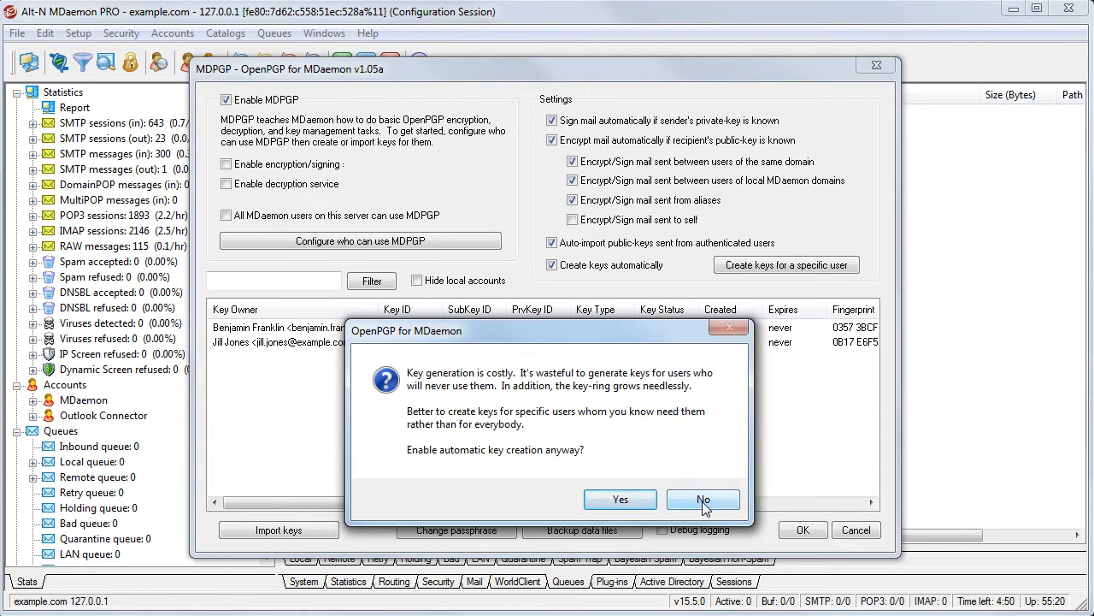
{"action": "left_click", "coordinate": [703, 500]}
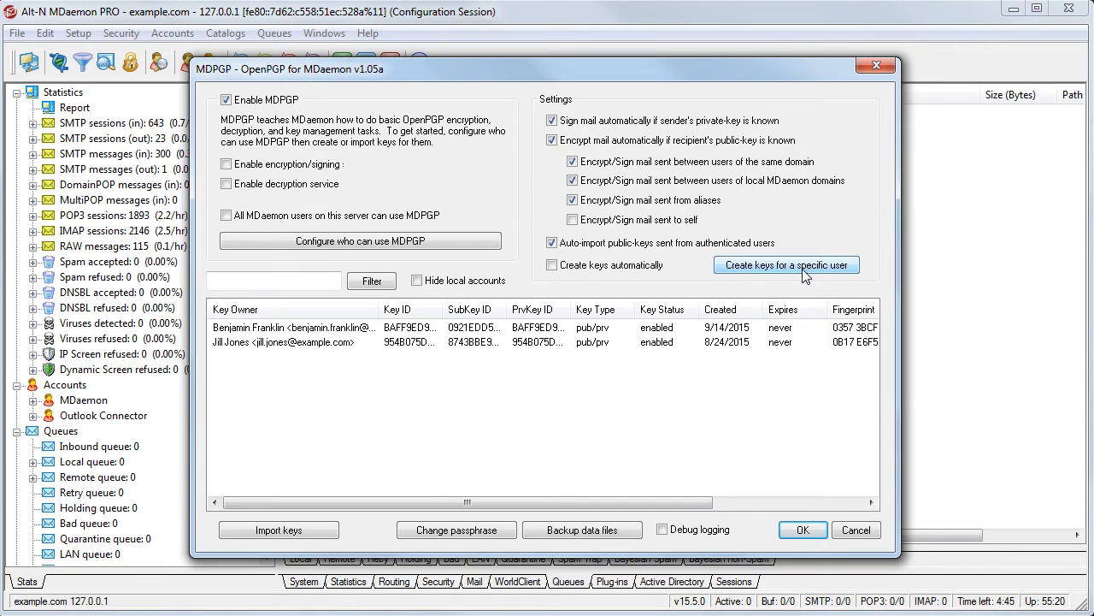
{"action": "left_click", "coordinate": [787, 264]}
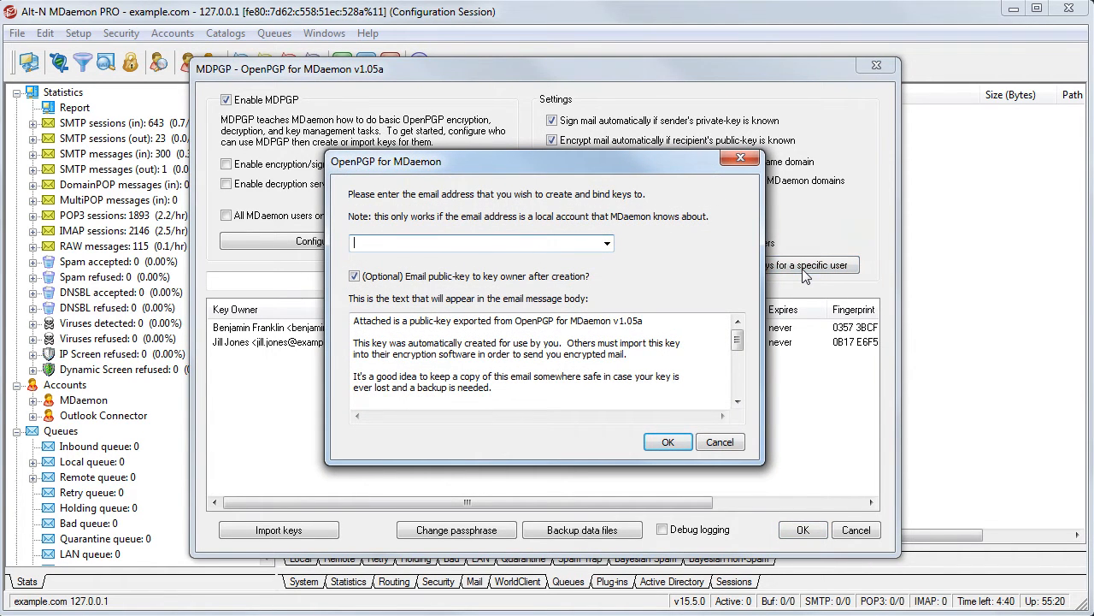
{"action": "left_click", "coordinate": [607, 243]}
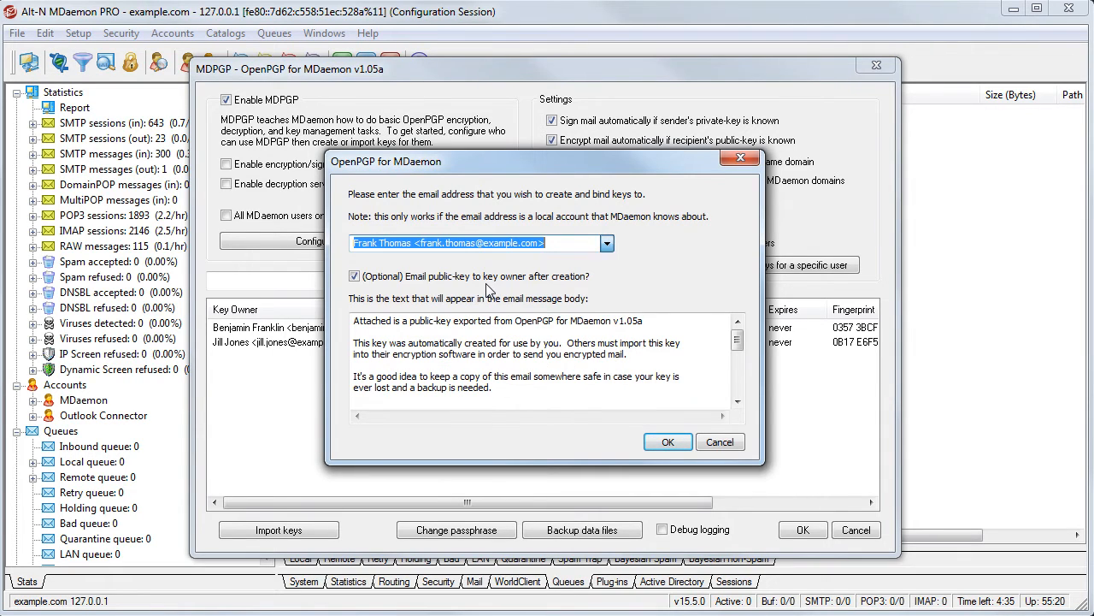
{"action": "mouse_move", "coordinate": [367, 289]}
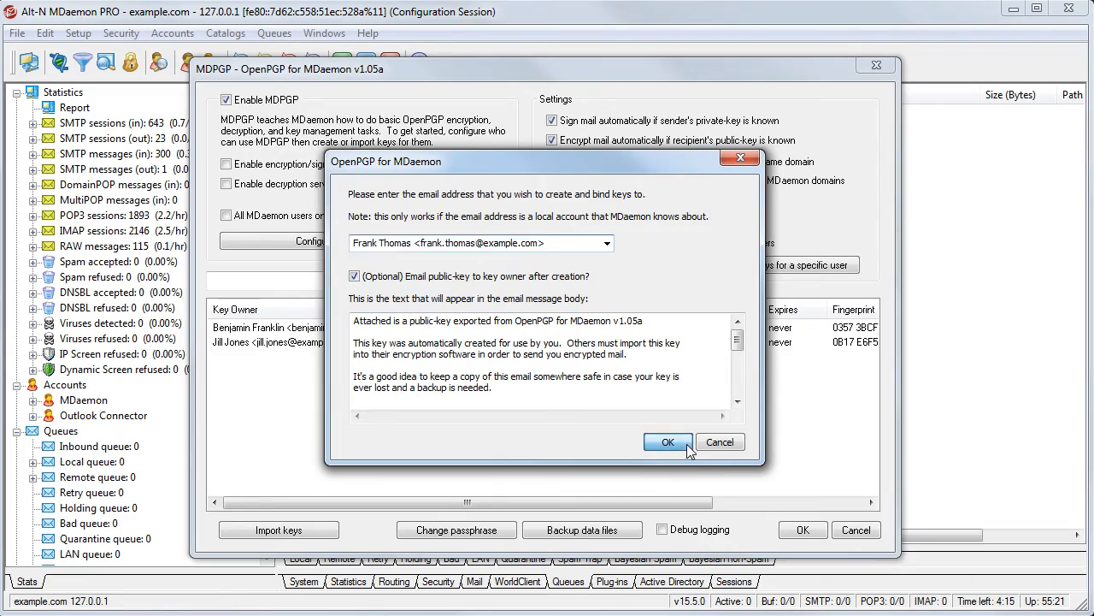
{"action": "left_click", "coordinate": [668, 442]}
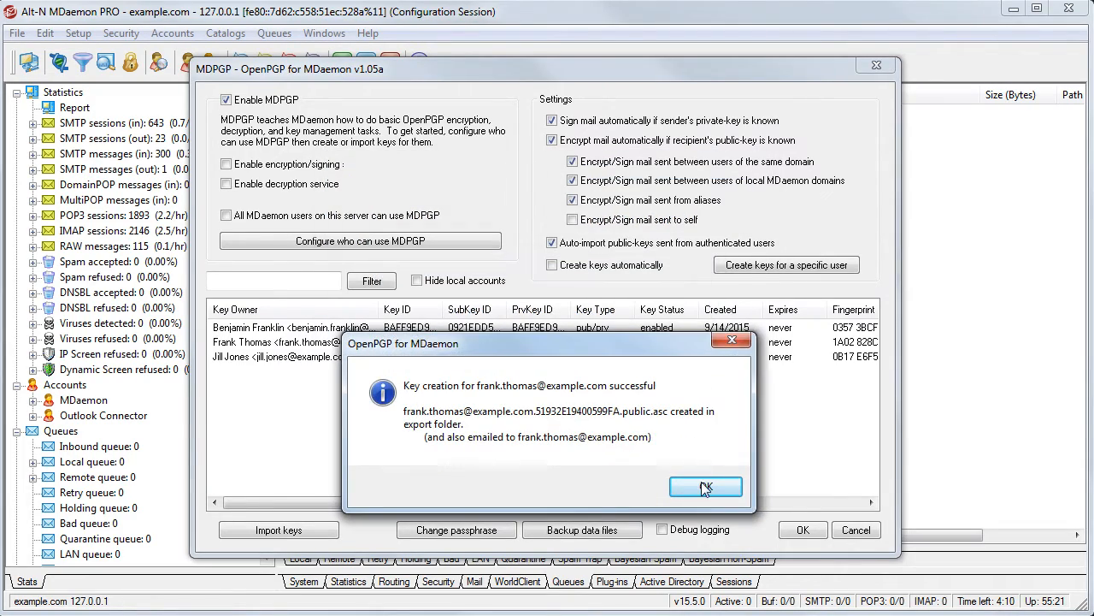
{"action": "left_click", "coordinate": [706, 487]}
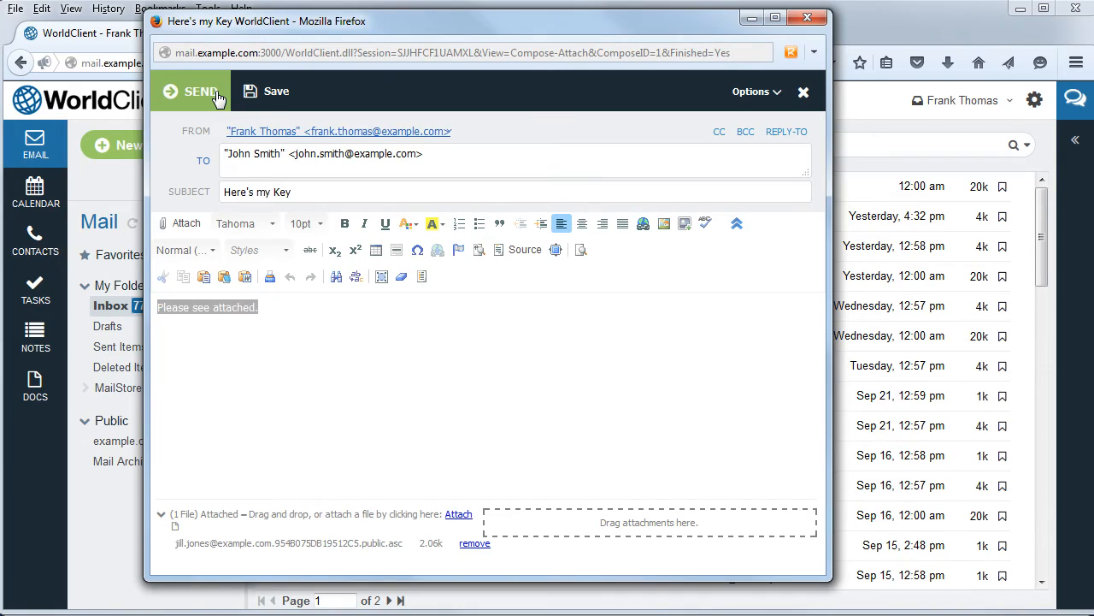
Step: Send the message carrying the .asc public key, then forward the public-key message
{"action": "left_click", "coordinate": [201, 92]}
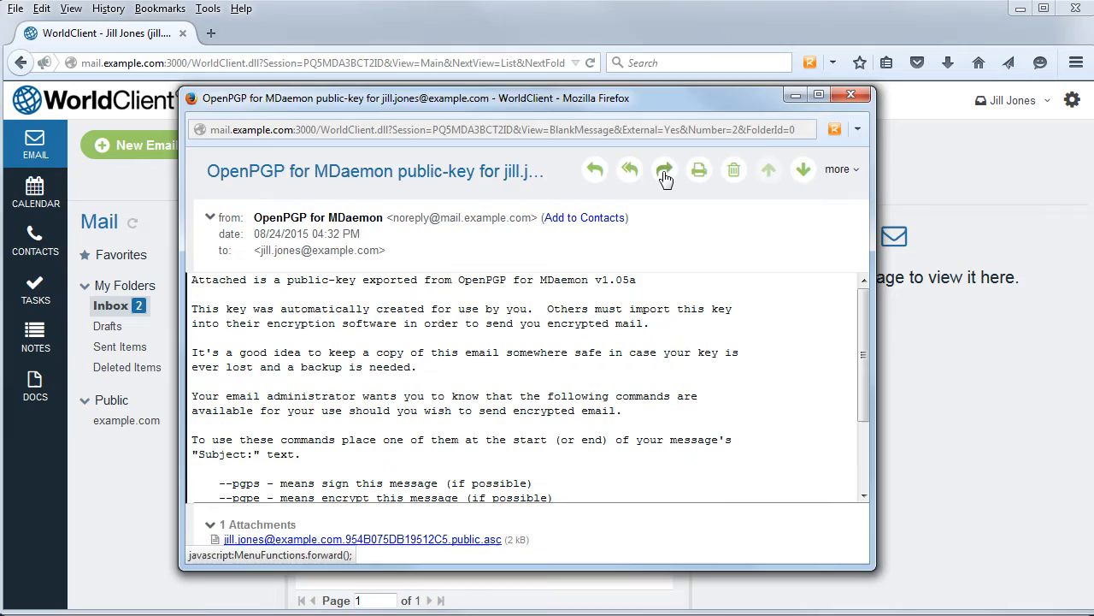
{"action": "left_click", "coordinate": [665, 170]}
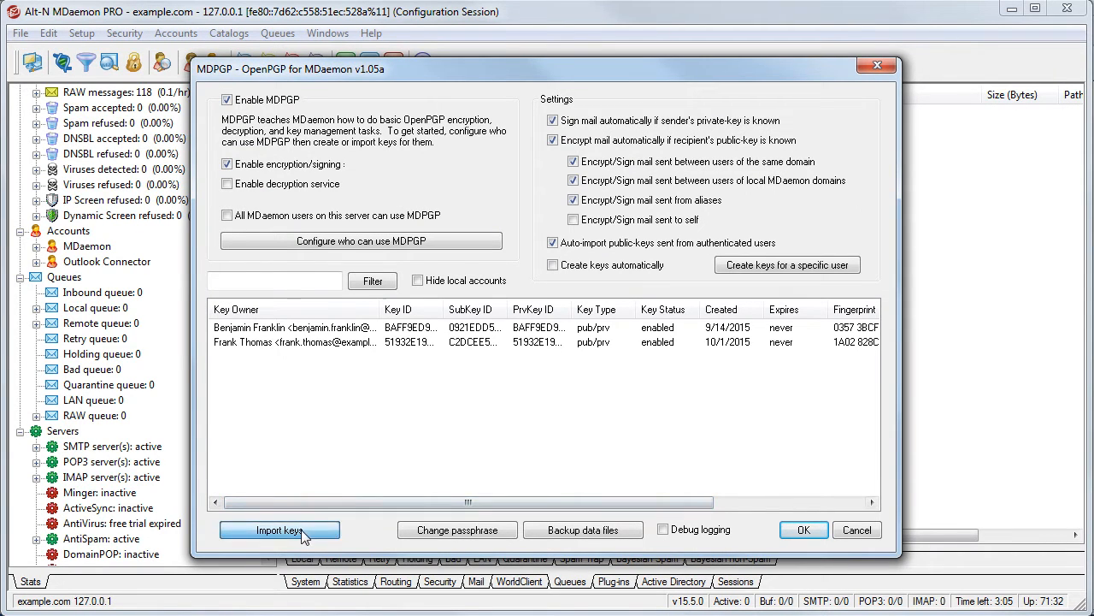
Step: Import the .public.asc key file from the Desktop into the MDPGP key list
{"action": "left_click", "coordinate": [278, 530]}
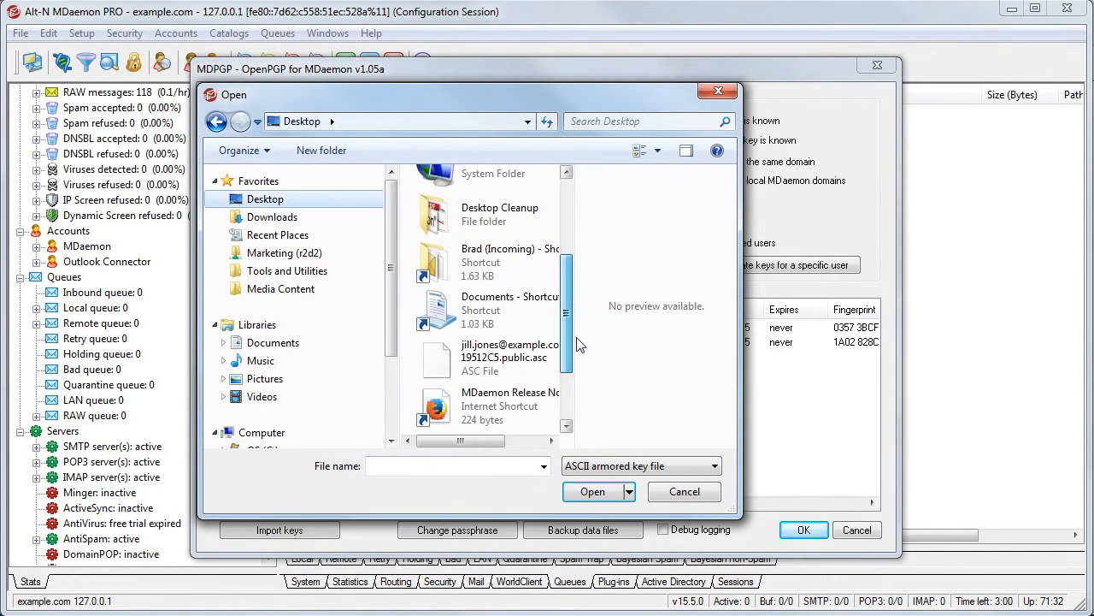
{"action": "left_click", "coordinate": [496, 359]}
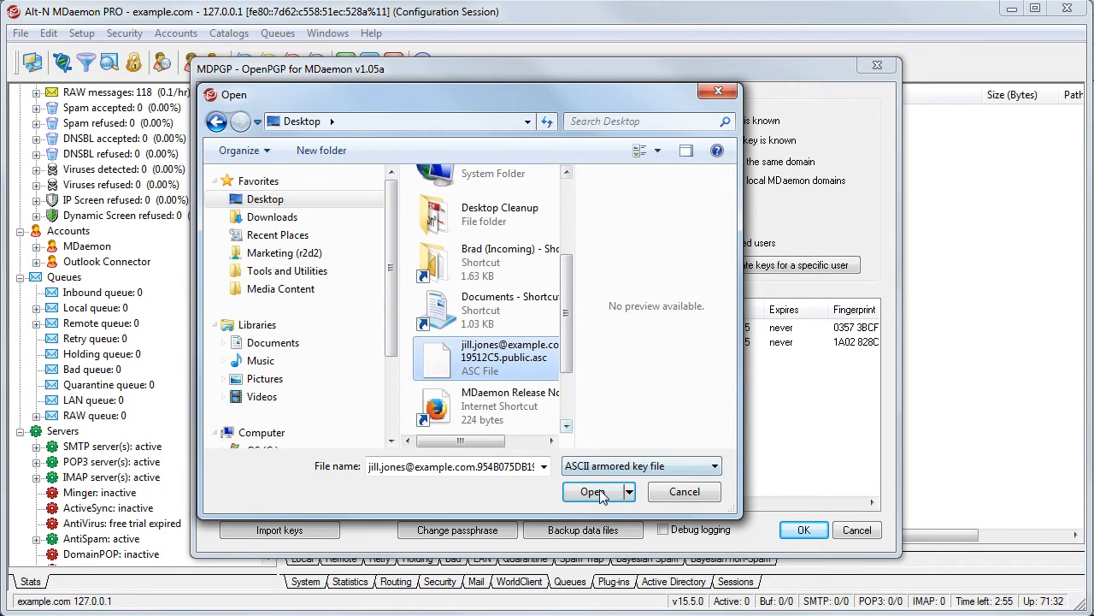
{"action": "left_click", "coordinate": [591, 492]}
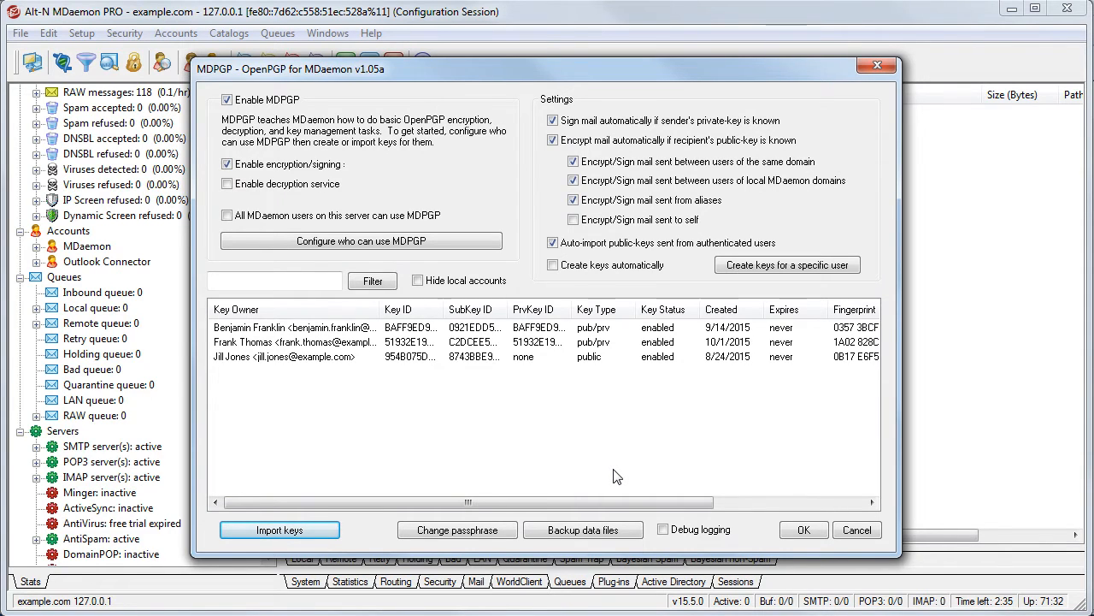
{"action": "left_click", "coordinate": [290, 342]}
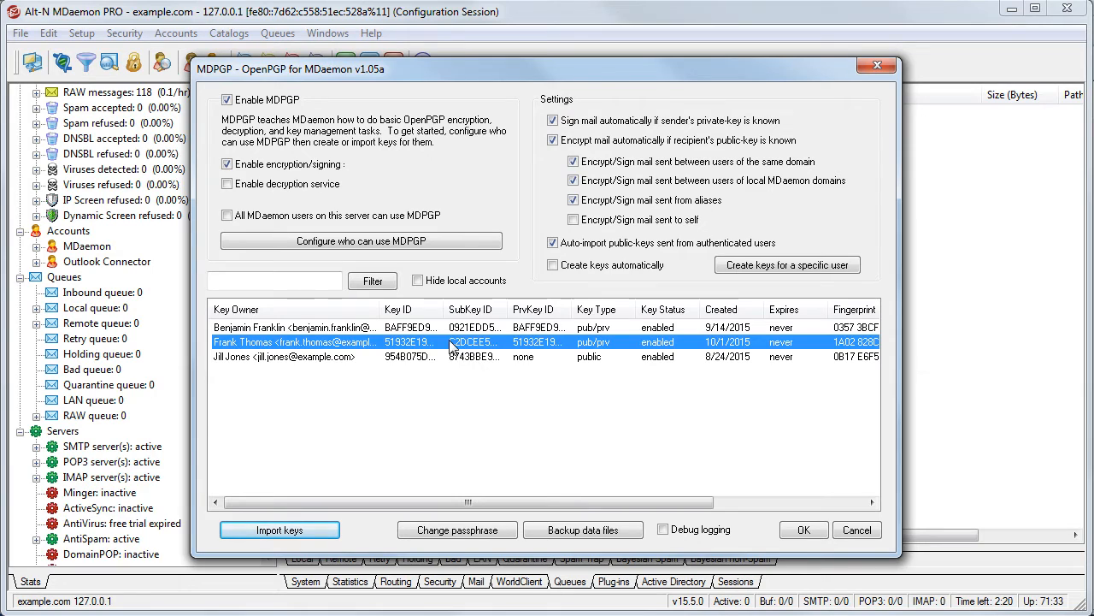
{"action": "right_click", "coordinate": [451, 342]}
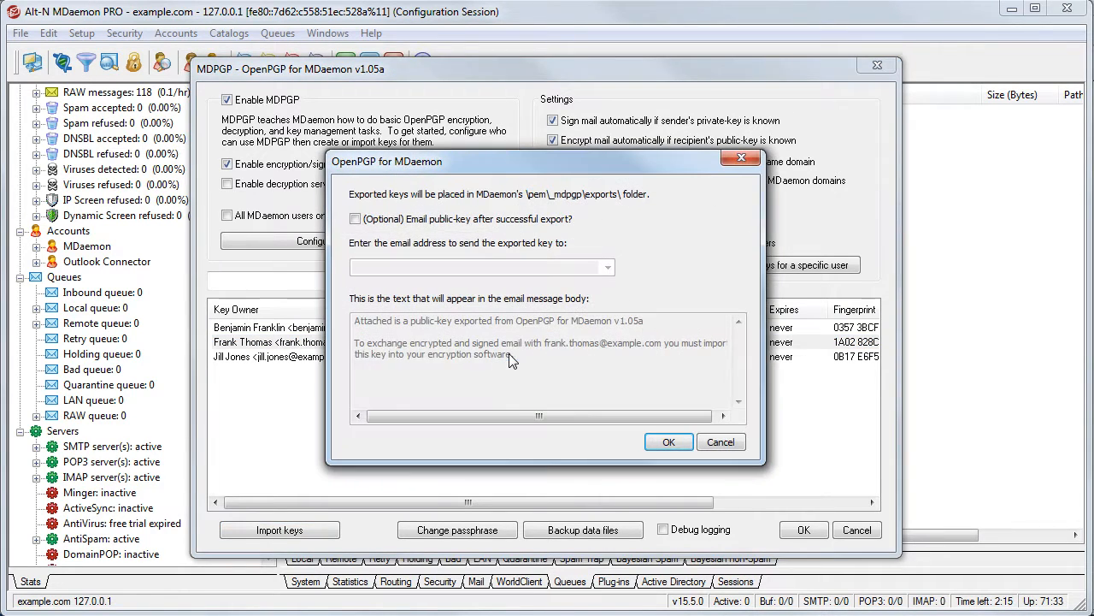
{"action": "left_click", "coordinate": [356, 219]}
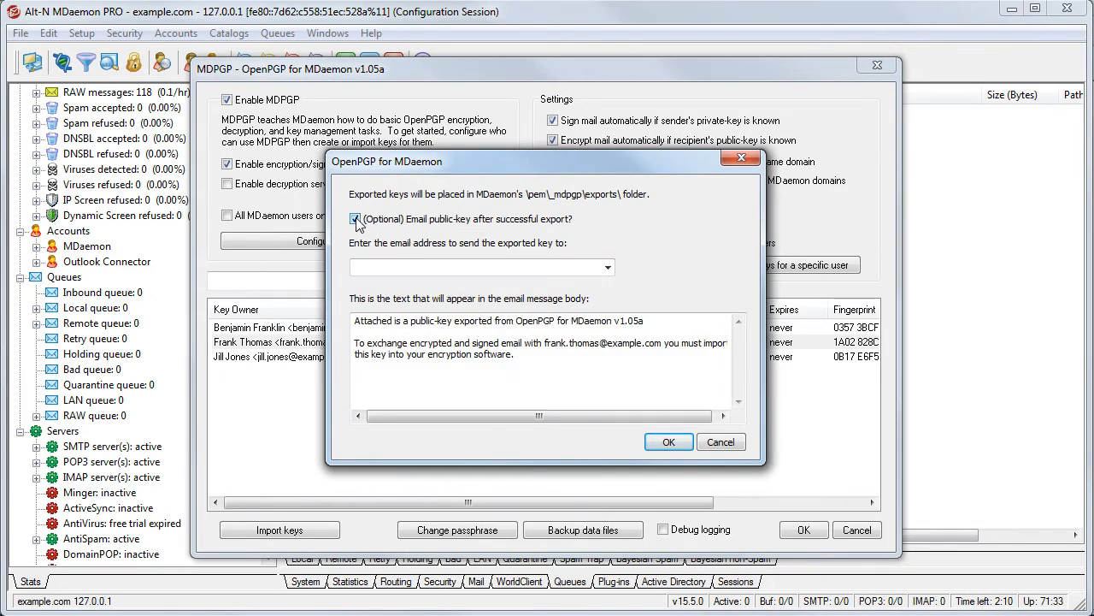
{"action": "left_click", "coordinate": [606, 267]}
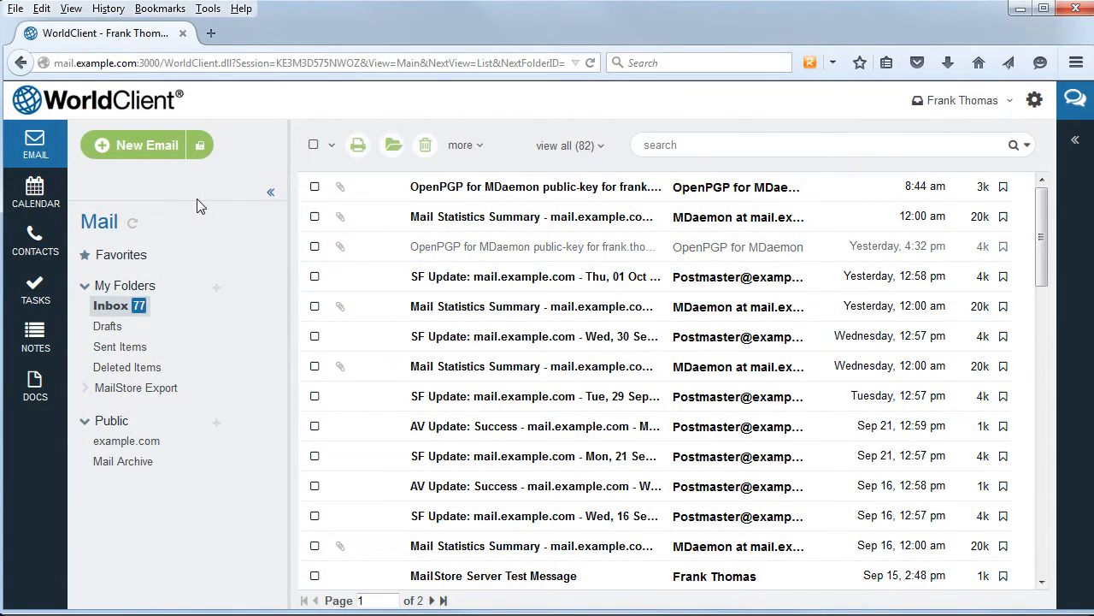
{"action": "mouse_move", "coordinate": [164, 152]}
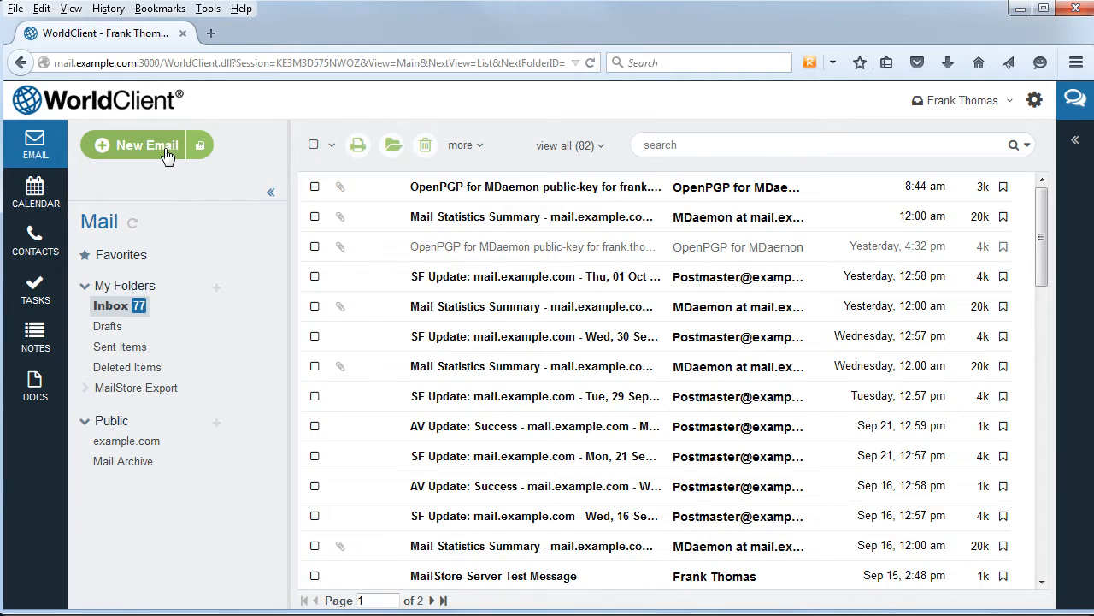
Step: Send a new email with subject '--pgpk To Retrieve Public Key' to yourself
{"action": "left_click", "coordinate": [146, 145]}
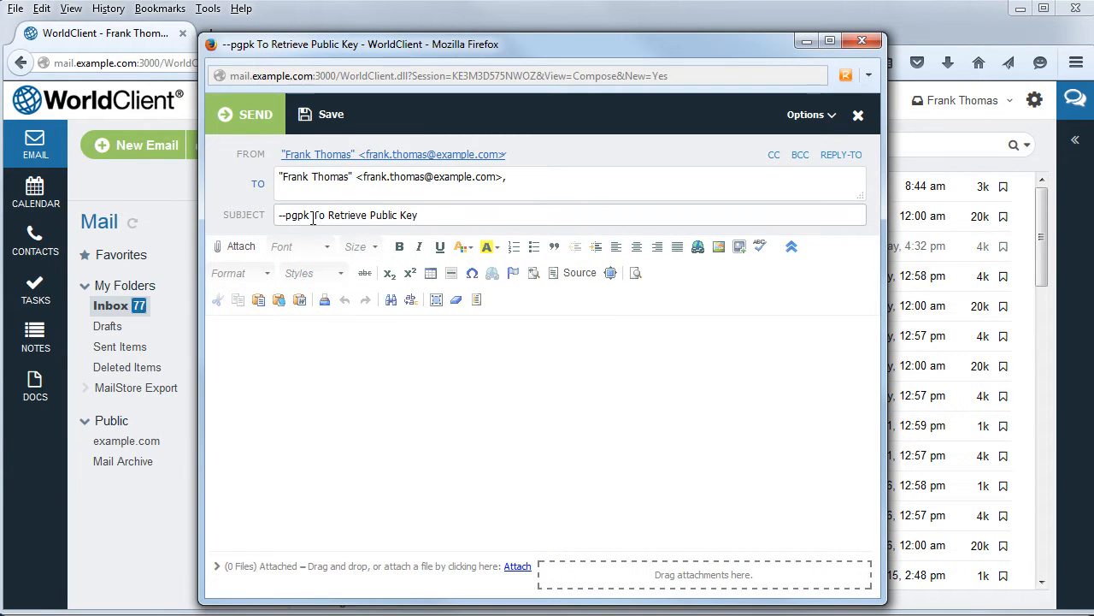
{"action": "double_click", "coordinate": [294, 214]}
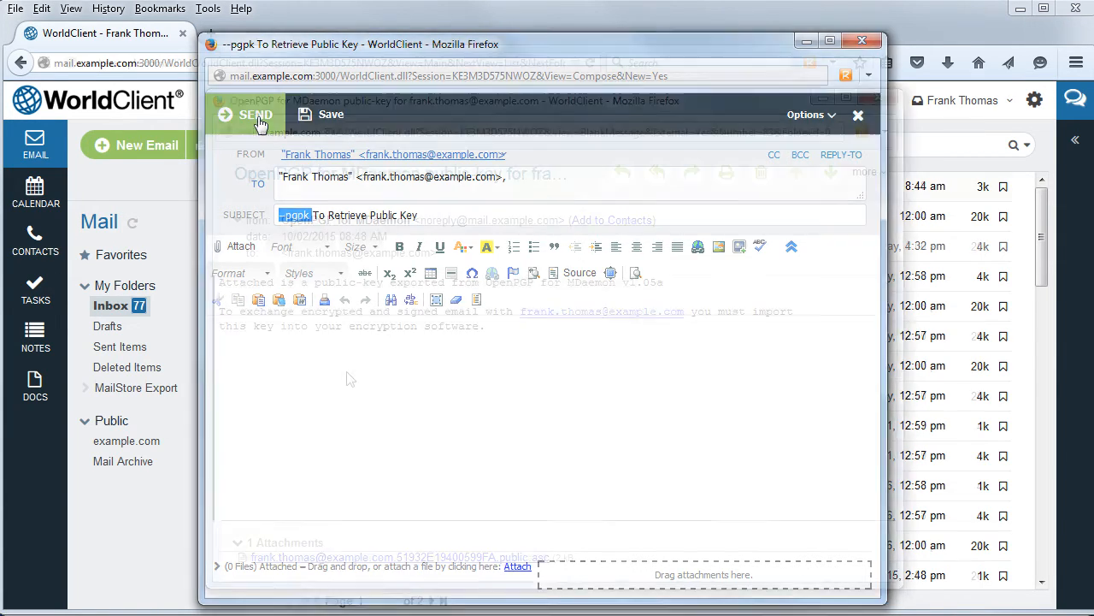
{"action": "left_click", "coordinate": [248, 115]}
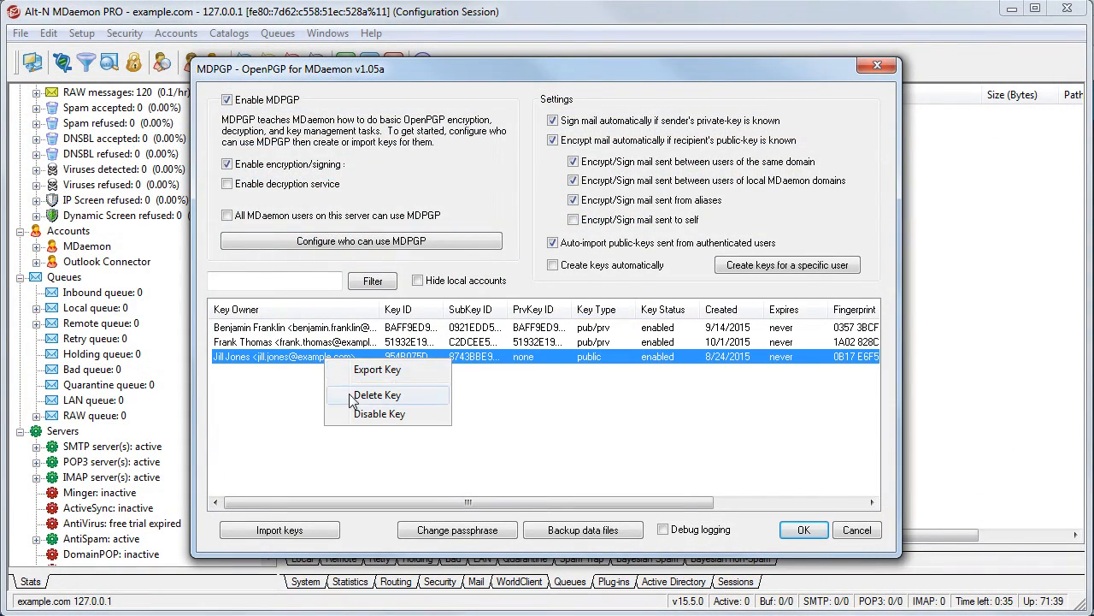
{"action": "mouse_move", "coordinate": [391, 426]}
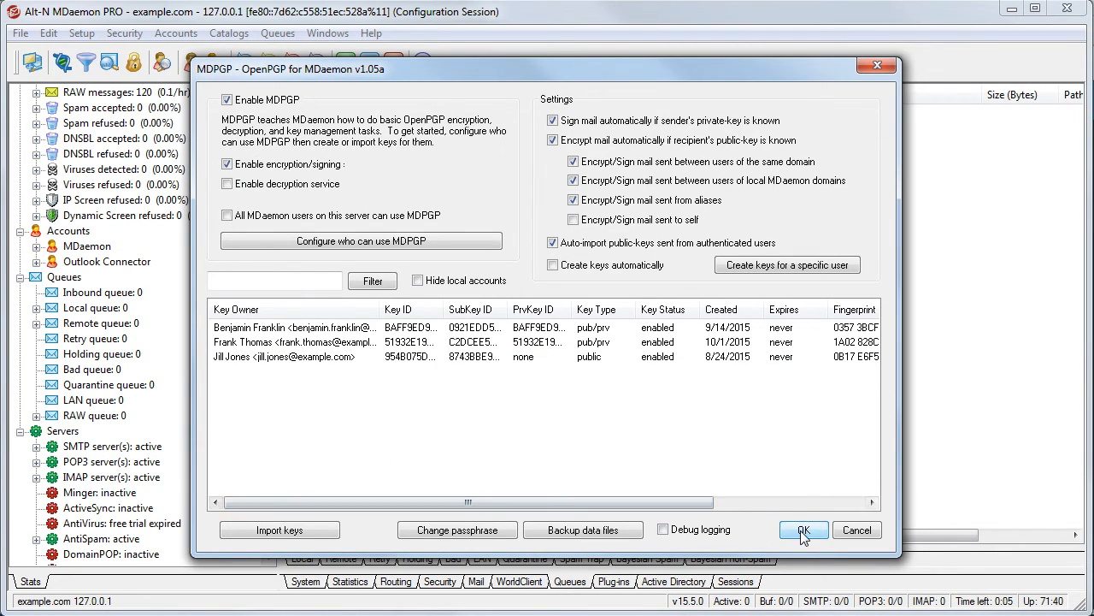
Step: Apply and close the MDPGP - OpenPGP for MDaemon dialog with OK
{"action": "left_click", "coordinate": [799, 529]}
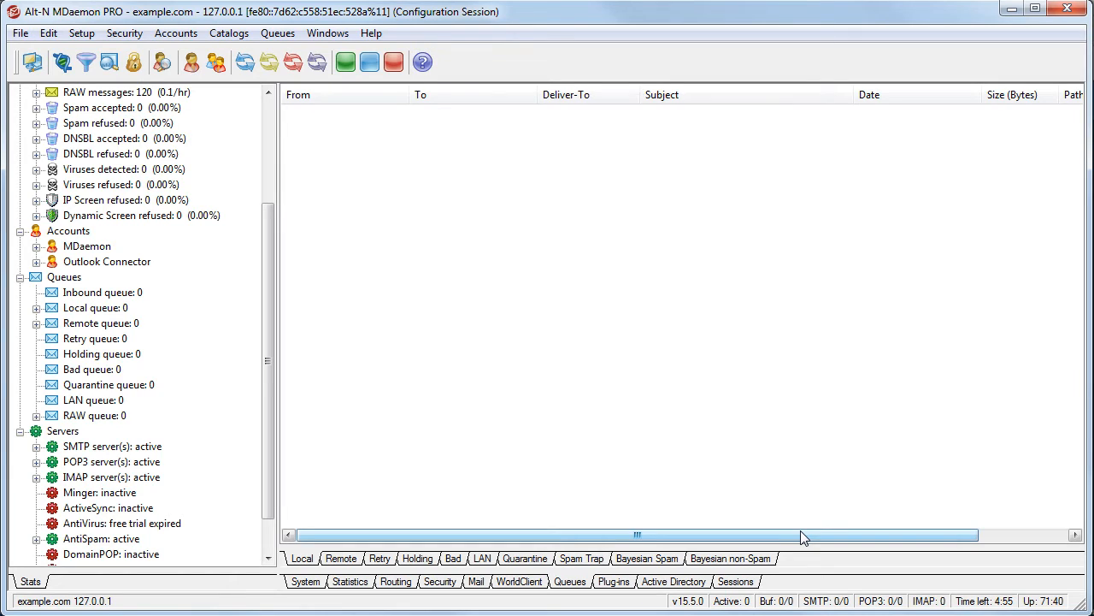
{"action": "mouse_move", "coordinate": [620, 446]}
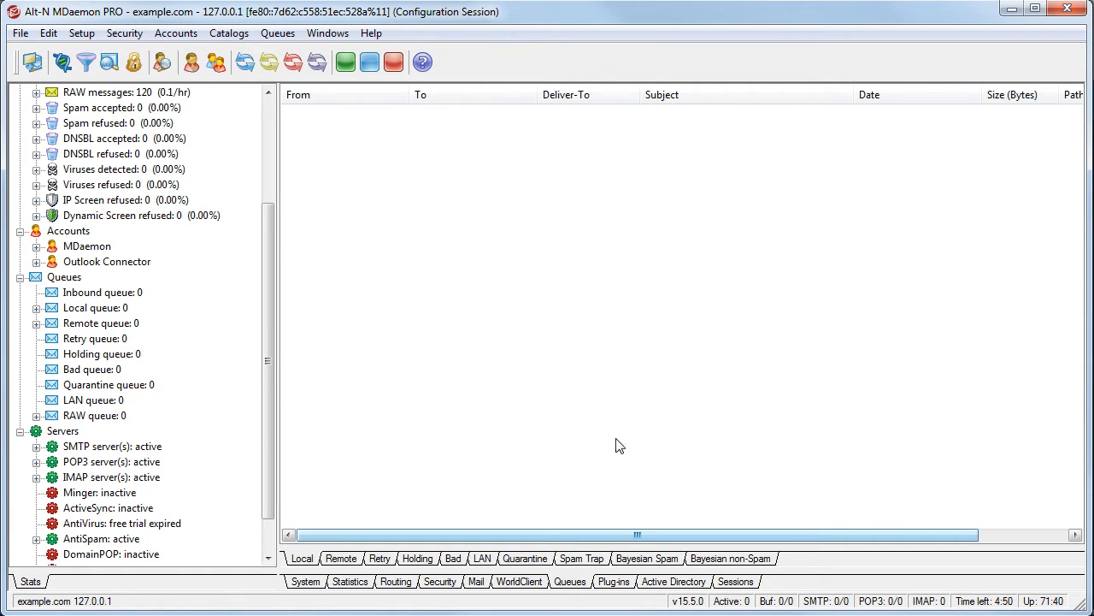
{"action": "left_click", "coordinate": [147, 33]}
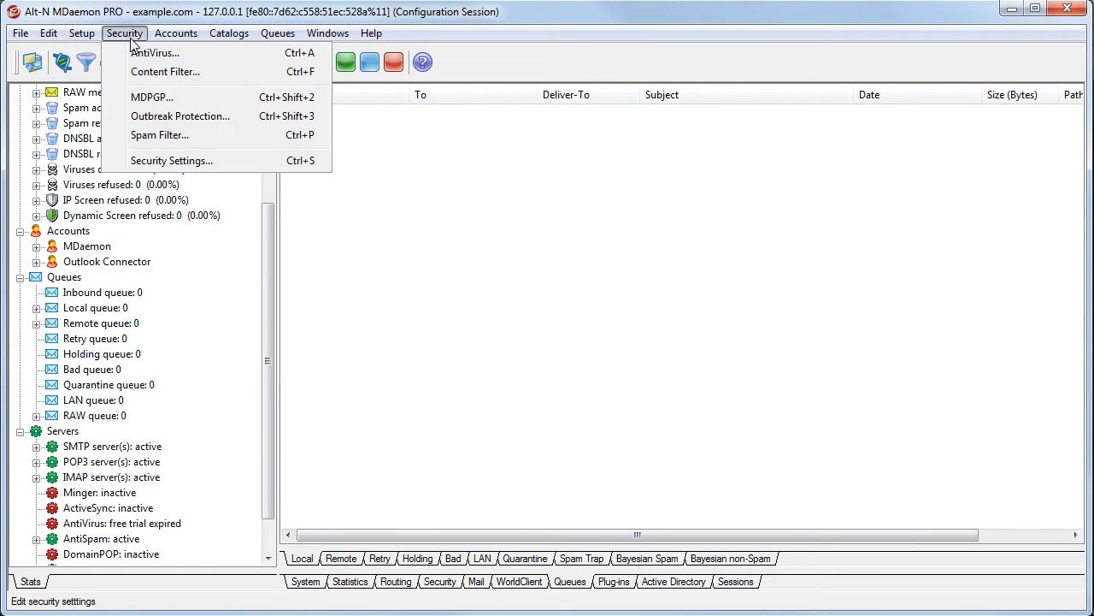
{"action": "left_click", "coordinate": [165, 70]}
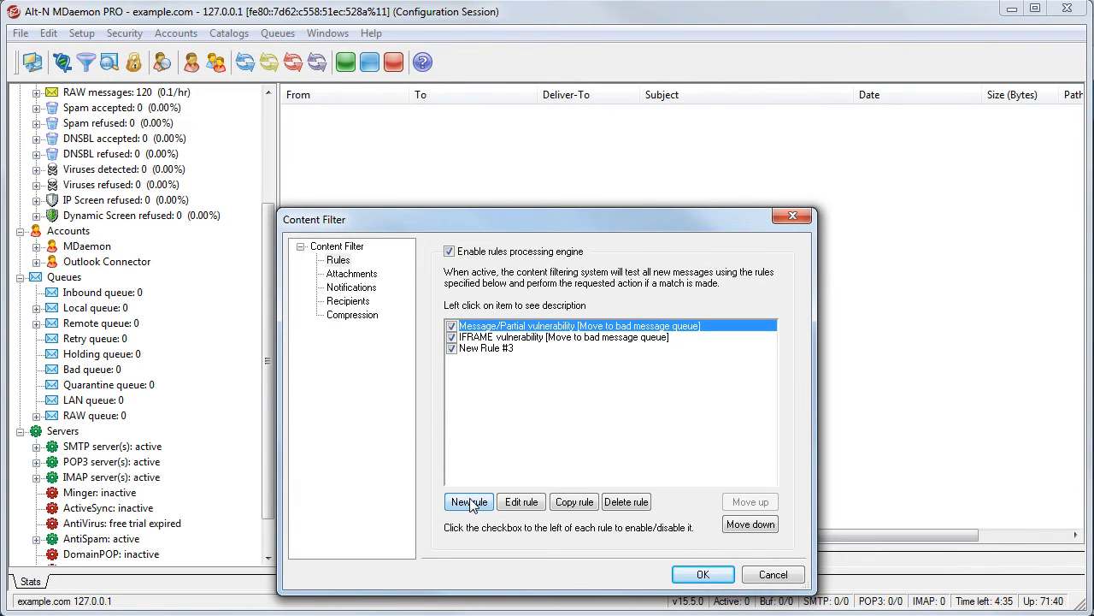
{"action": "left_click", "coordinate": [468, 501]}
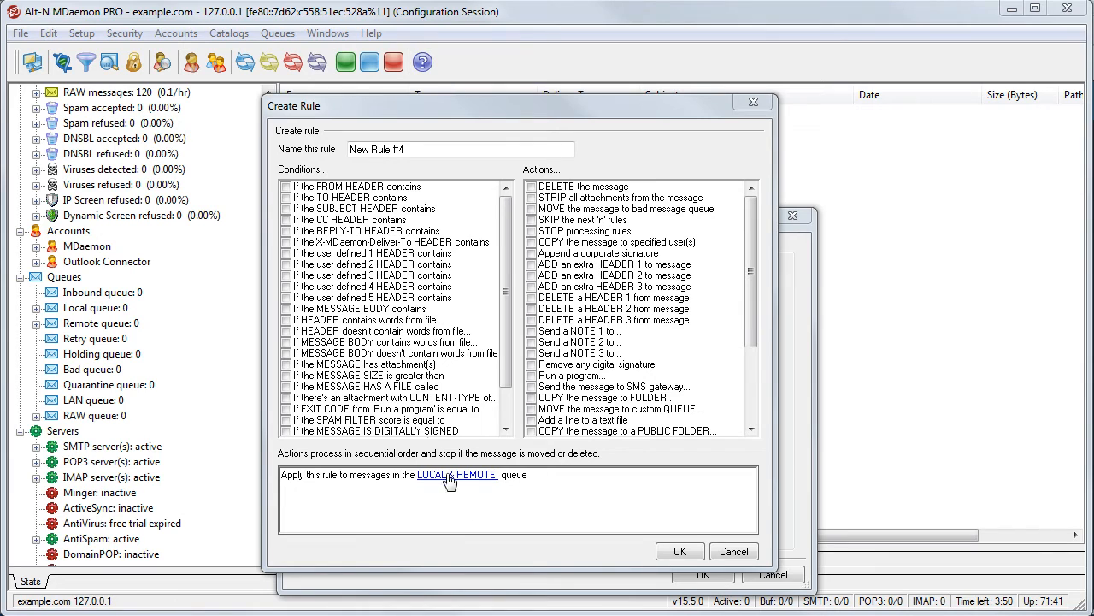
{"action": "left_click", "coordinate": [288, 198]}
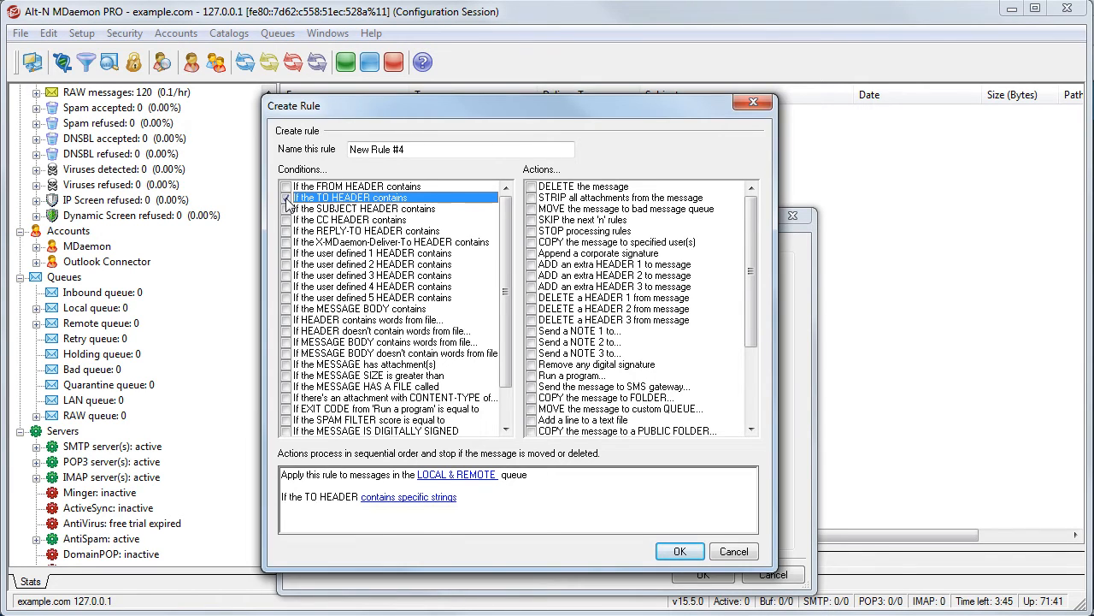
{"action": "left_click", "coordinate": [408, 496]}
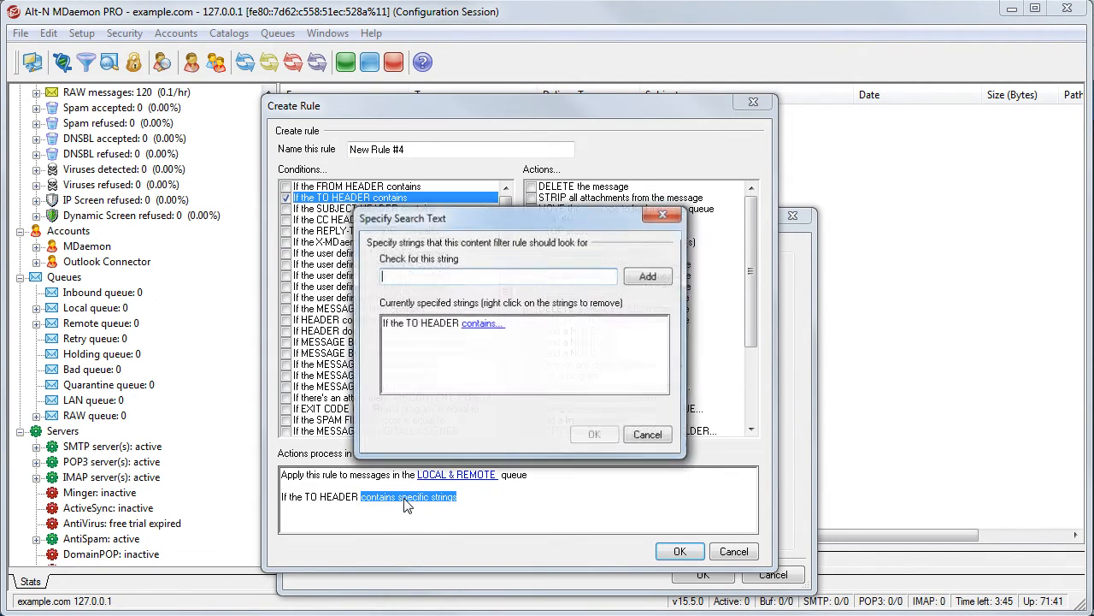
{"action": "type", "text": "ceo@example.com"}
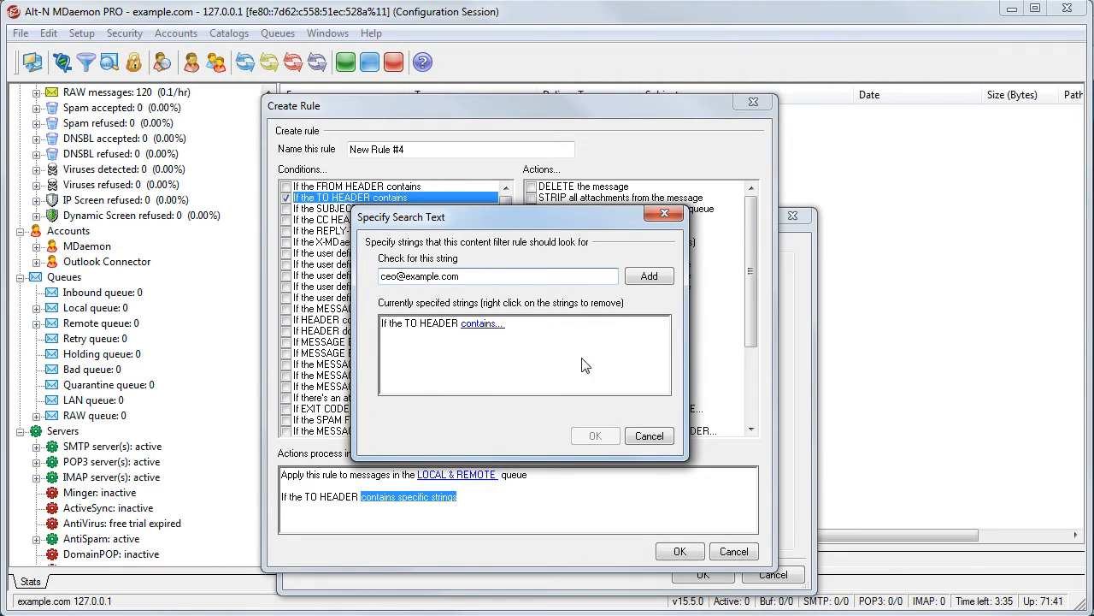
{"action": "left_click", "coordinate": [648, 275]}
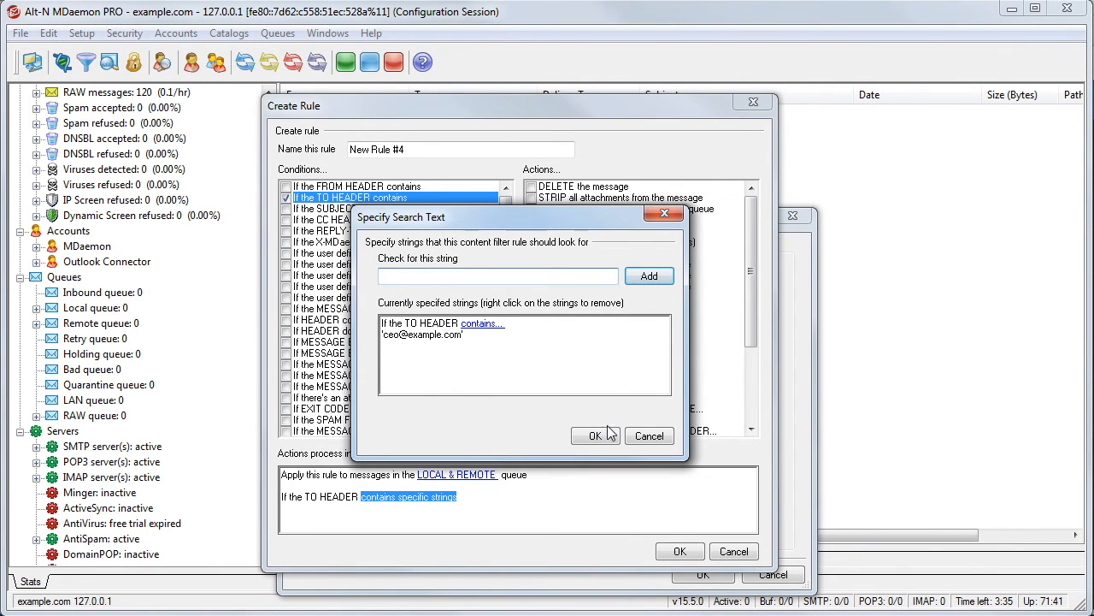
{"action": "left_click", "coordinate": [594, 435]}
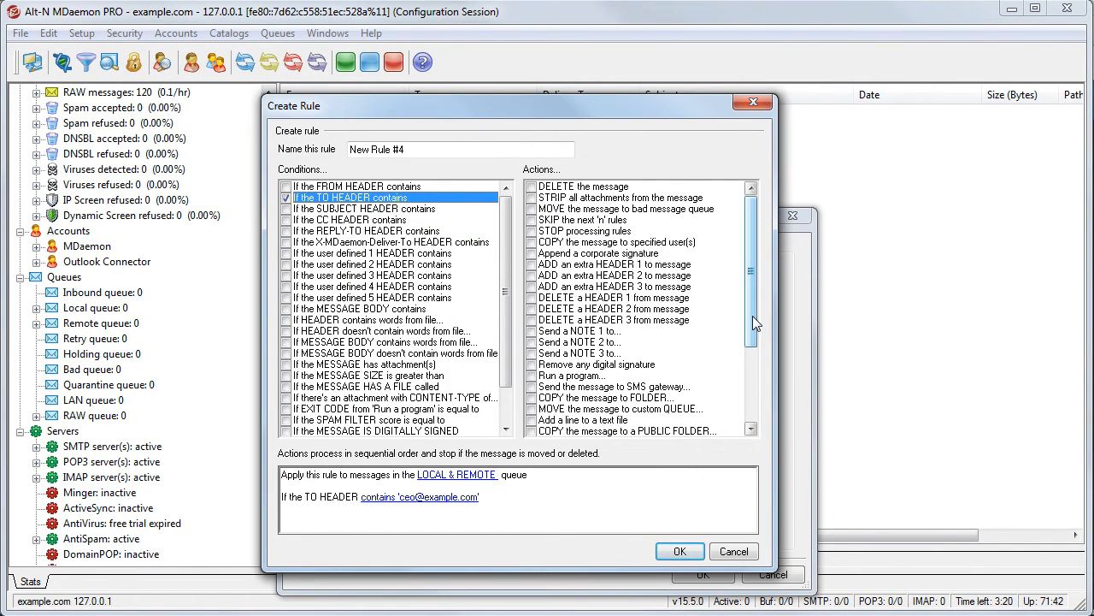
{"action": "scroll", "scroll_direction": "down", "scroll_amount": 3}
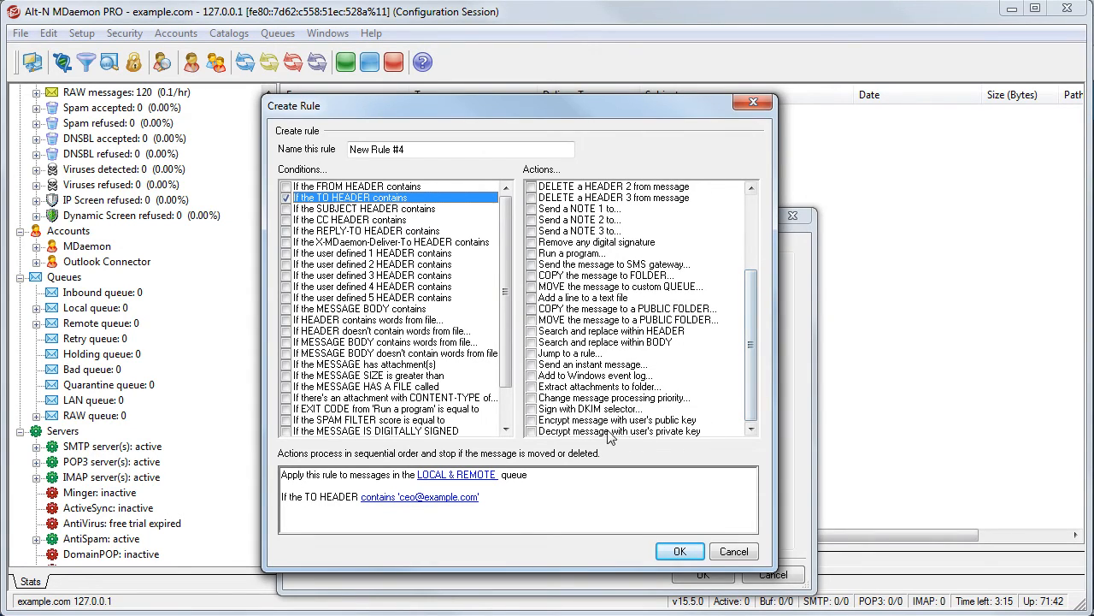
{"action": "left_click", "coordinate": [532, 432]}
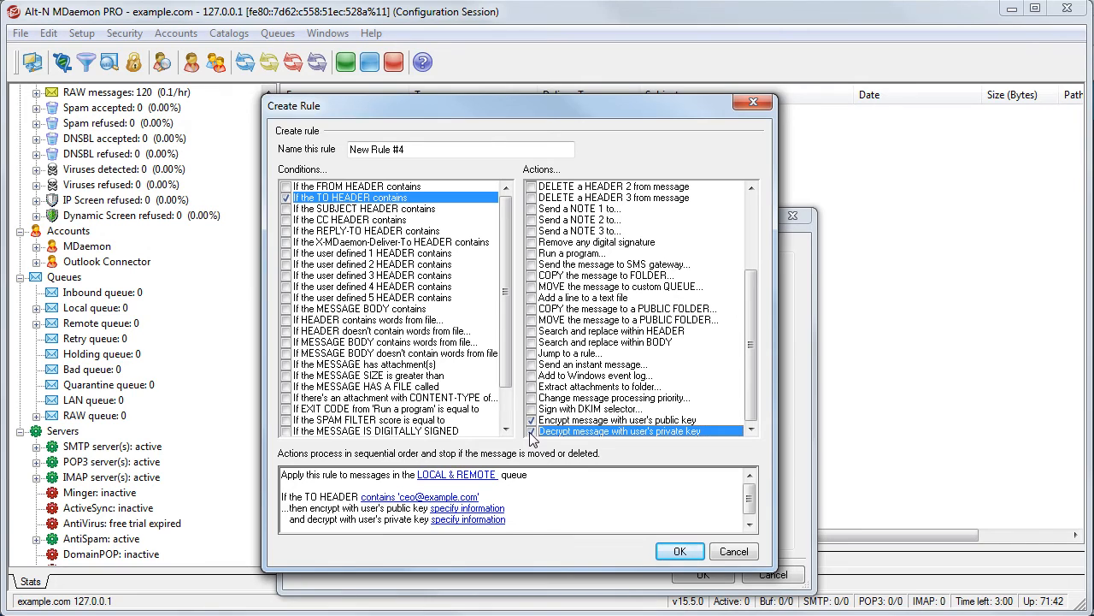
{"action": "left_click", "coordinate": [466, 508]}
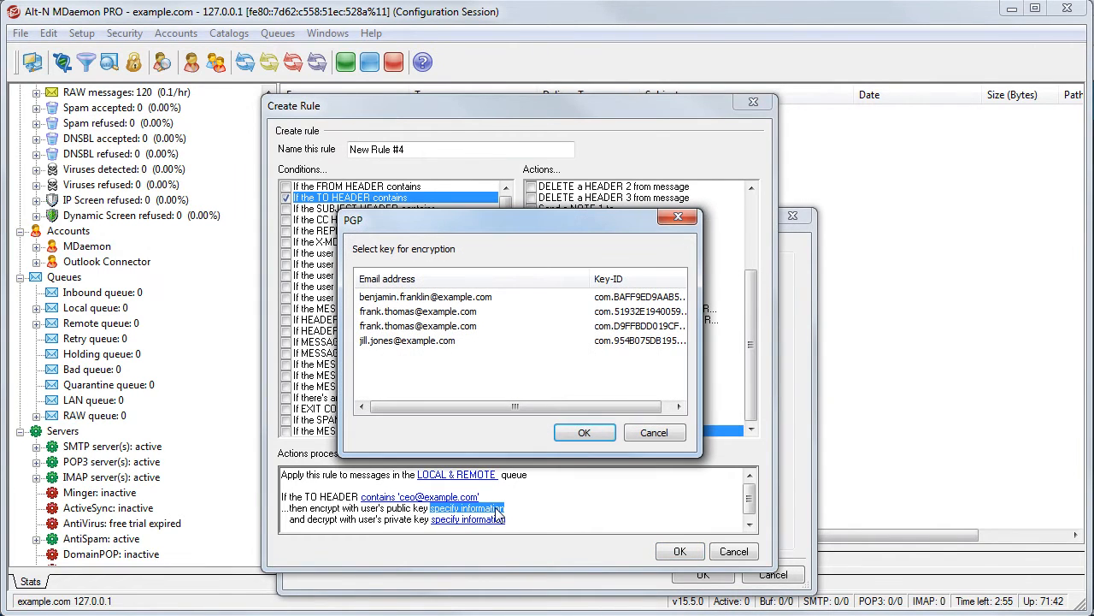
{"action": "left_click", "coordinate": [419, 326]}
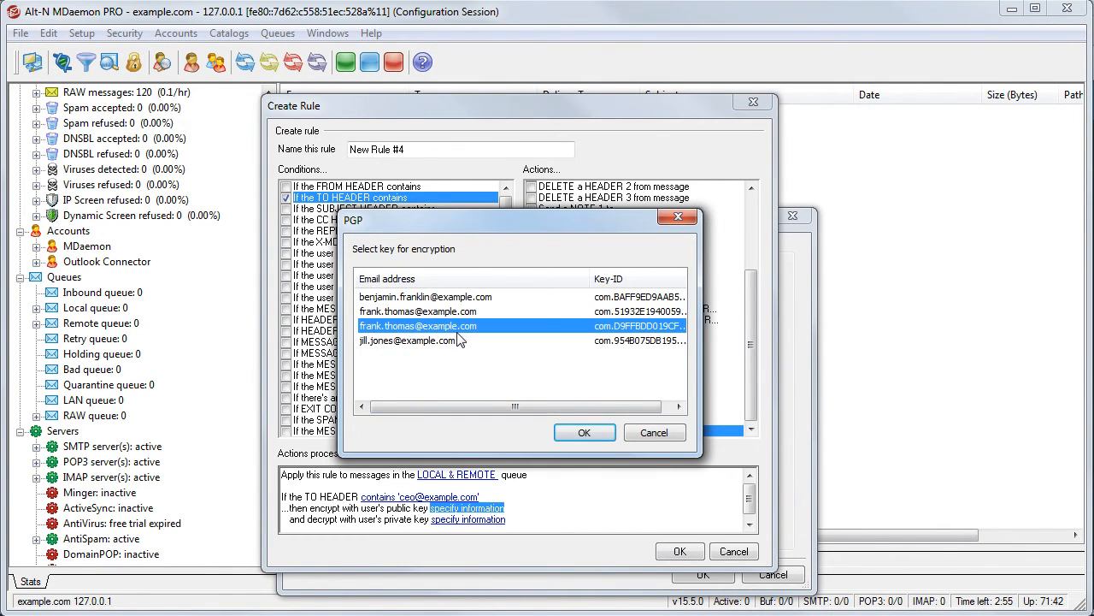
{"action": "left_click", "coordinate": [585, 432]}
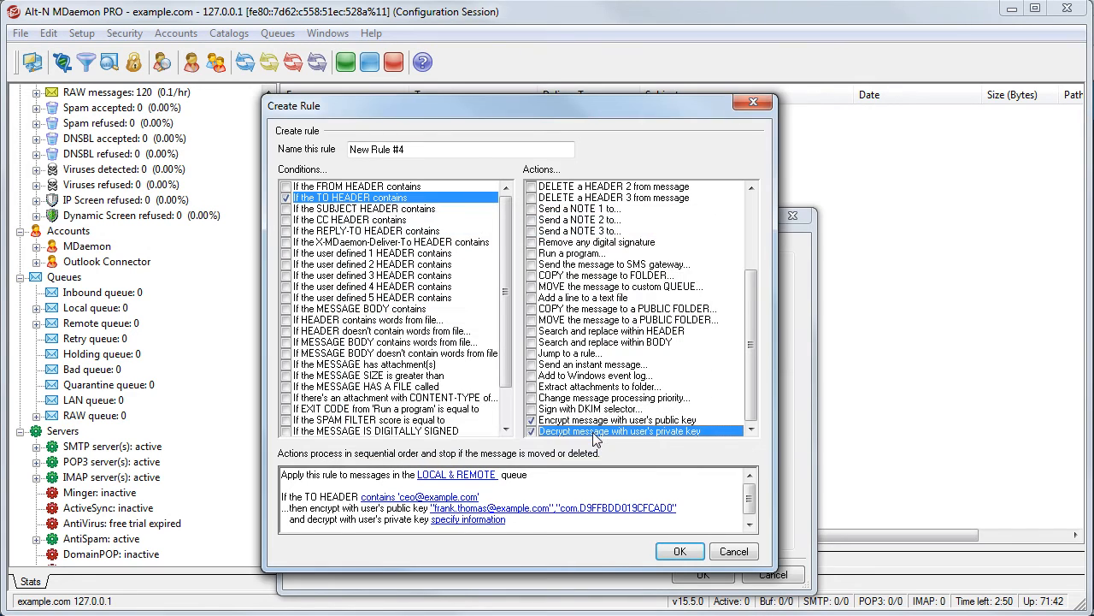
{"action": "left_click", "coordinate": [467, 520]}
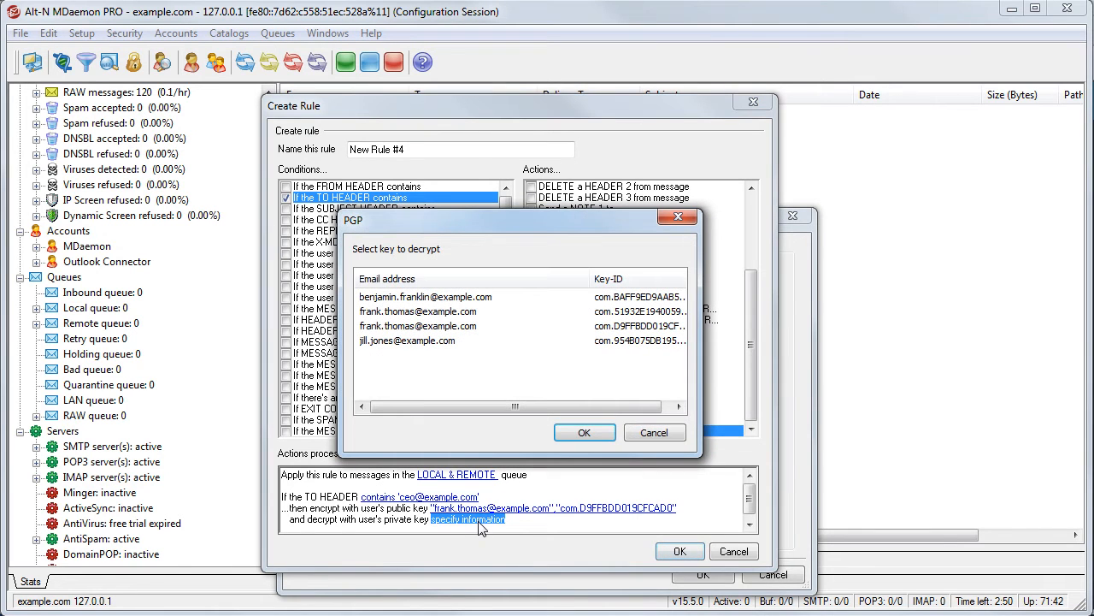
{"action": "left_click", "coordinate": [418, 311]}
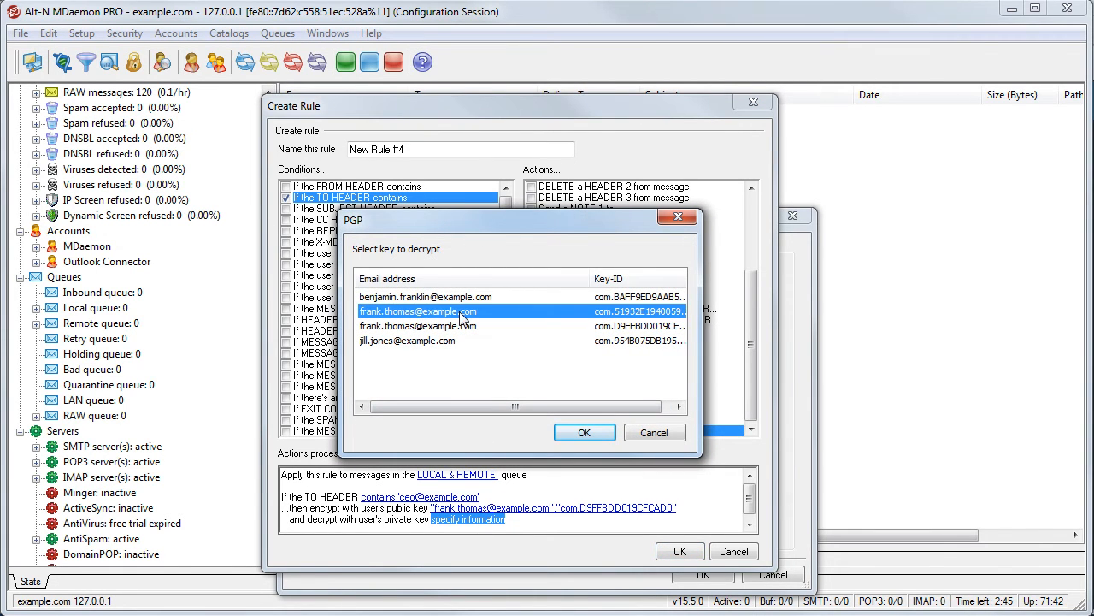
{"action": "left_click", "coordinate": [585, 433]}
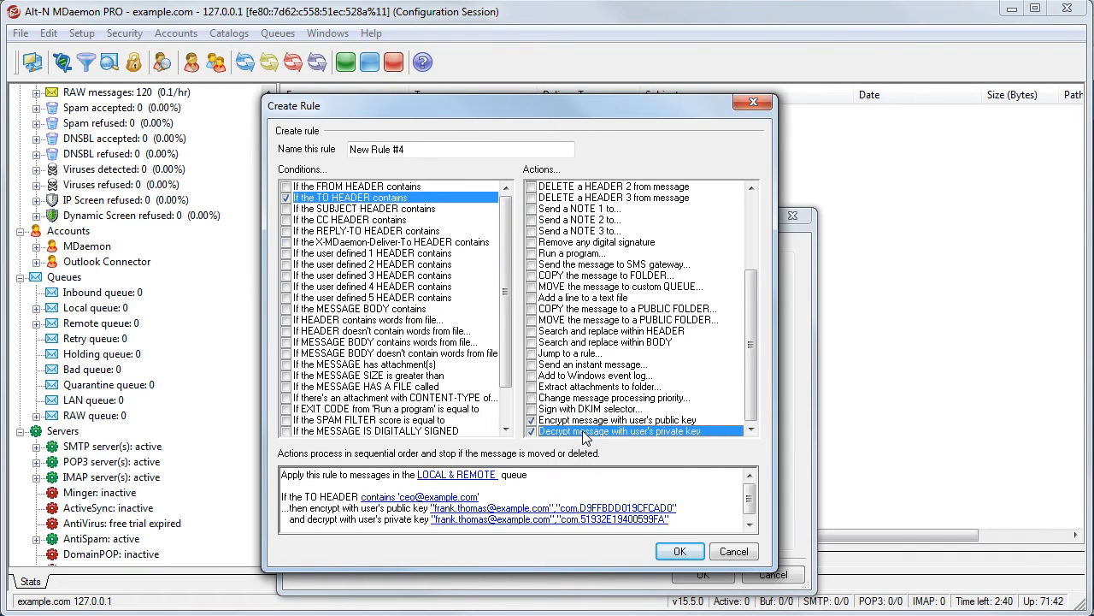
{"action": "type", "text": "En"}
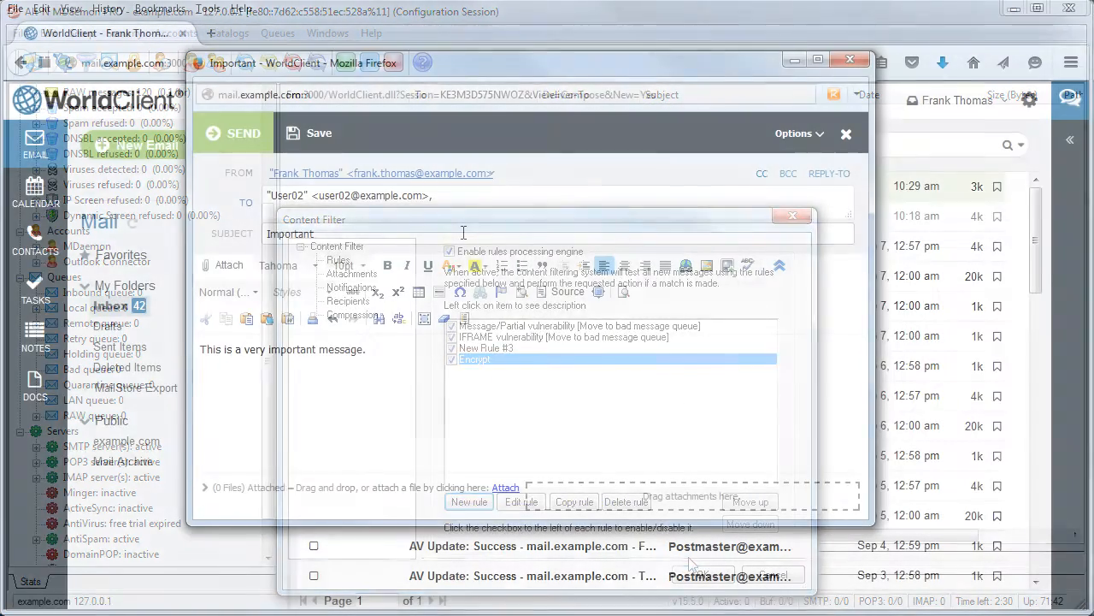
Step: Append '--pgpe' to the Important message's subject line
{"action": "left_click", "coordinate": [792, 215]}
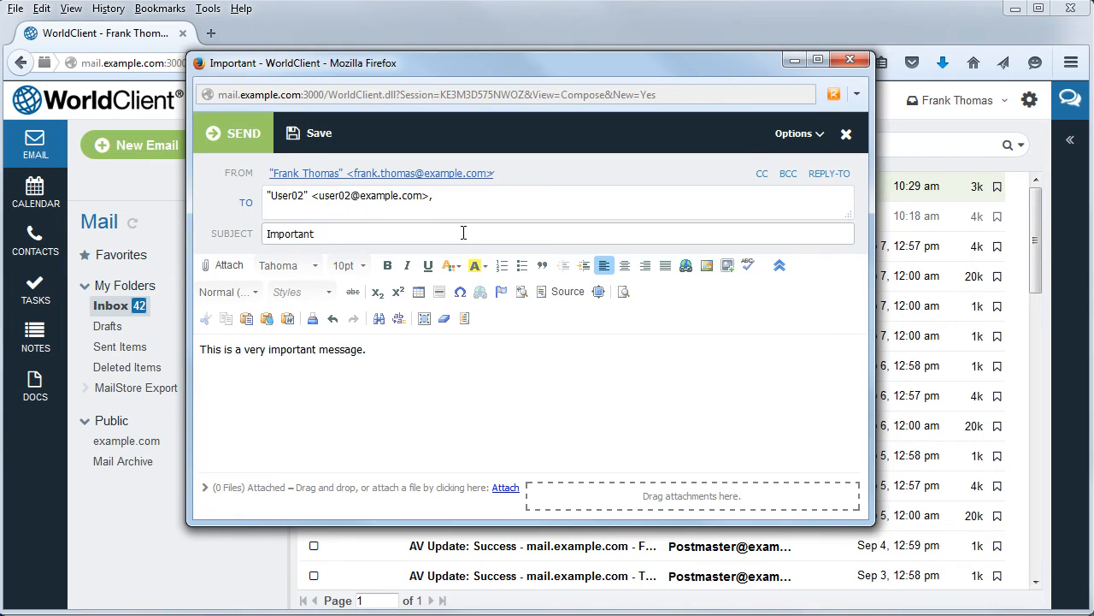
{"action": "type", "text": "--pgpe"}
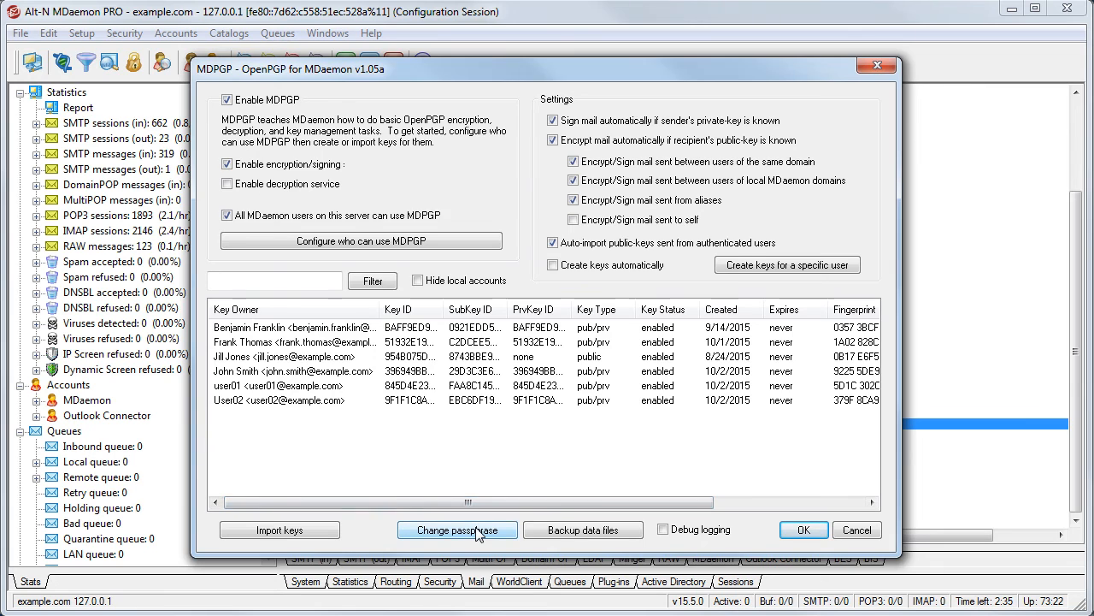
Step: Back up the MDPGP public and private key data files and confirm the success message
{"action": "left_click", "coordinate": [456, 529]}
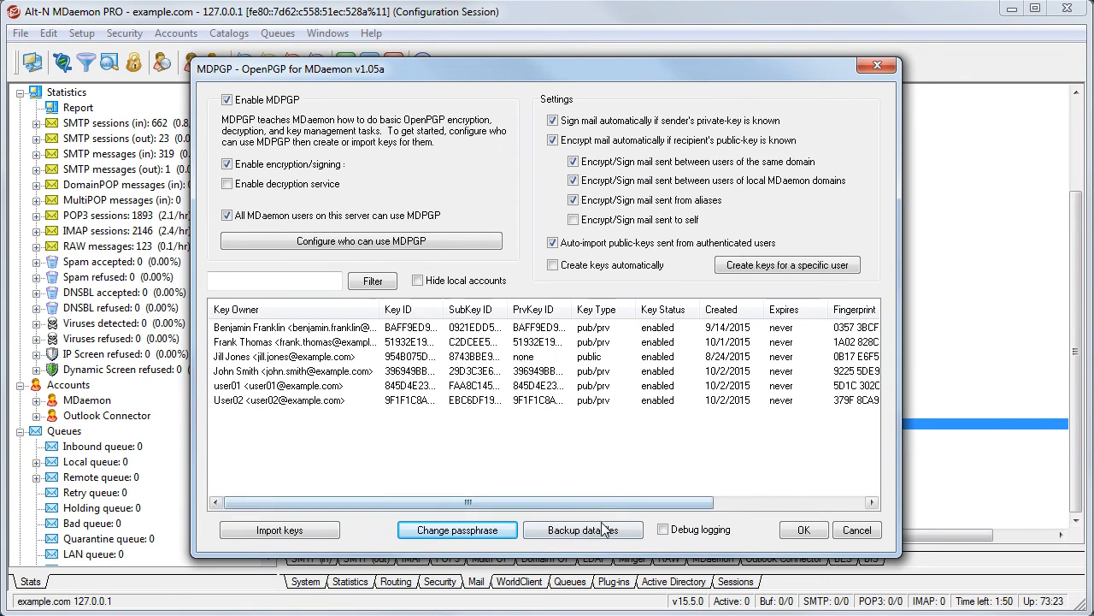
{"action": "left_click", "coordinate": [583, 529]}
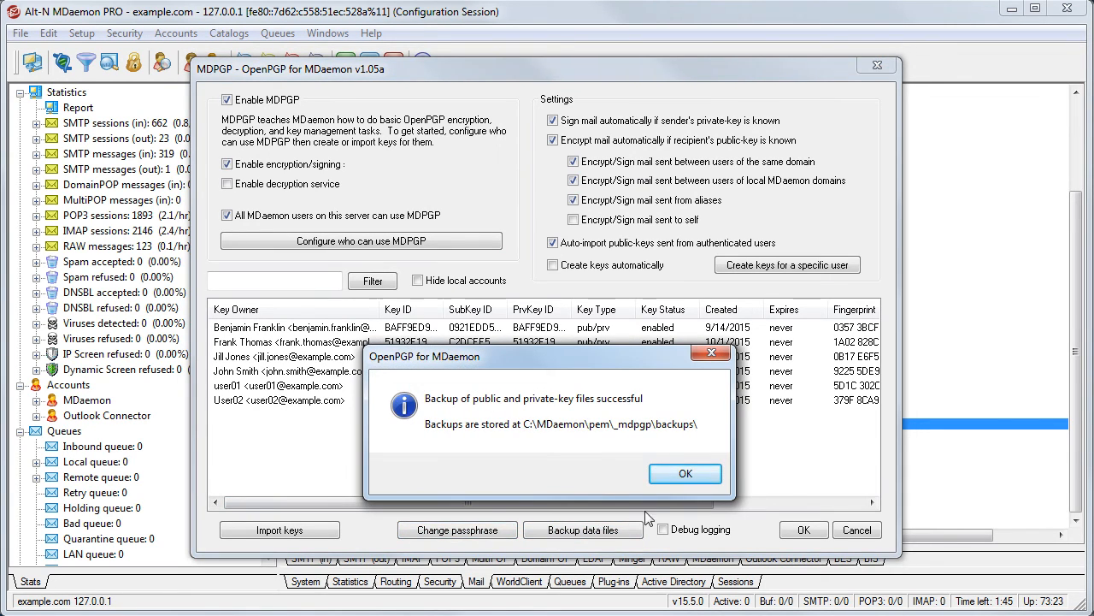
{"action": "left_click", "coordinate": [686, 474]}
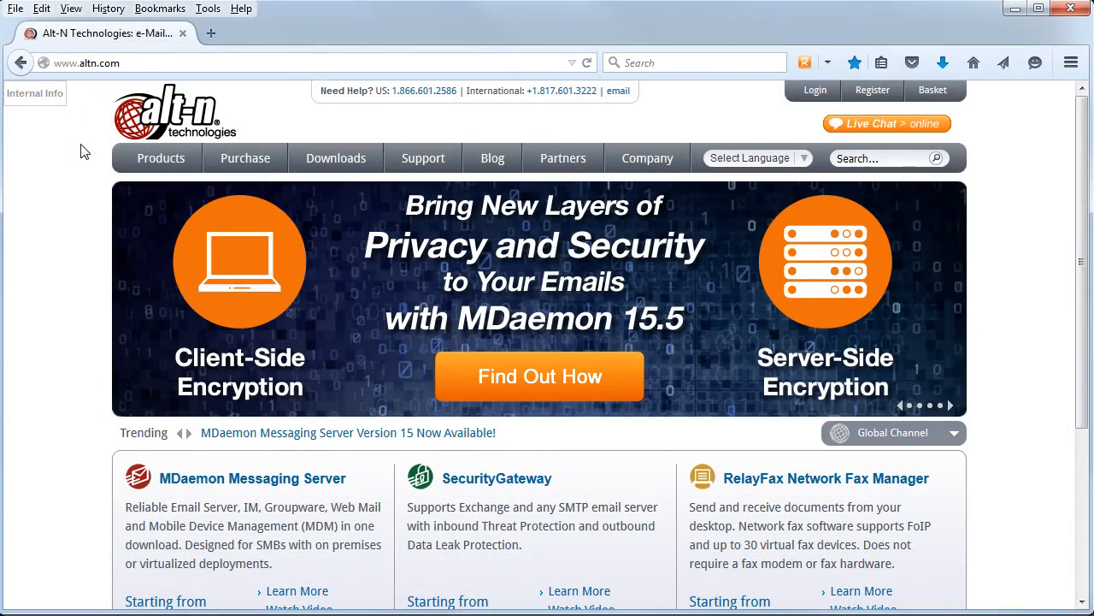
Step: Browse from MDaemon Messaging Server's Email Encryption page to its download page
{"action": "left_click", "coordinate": [161, 159]}
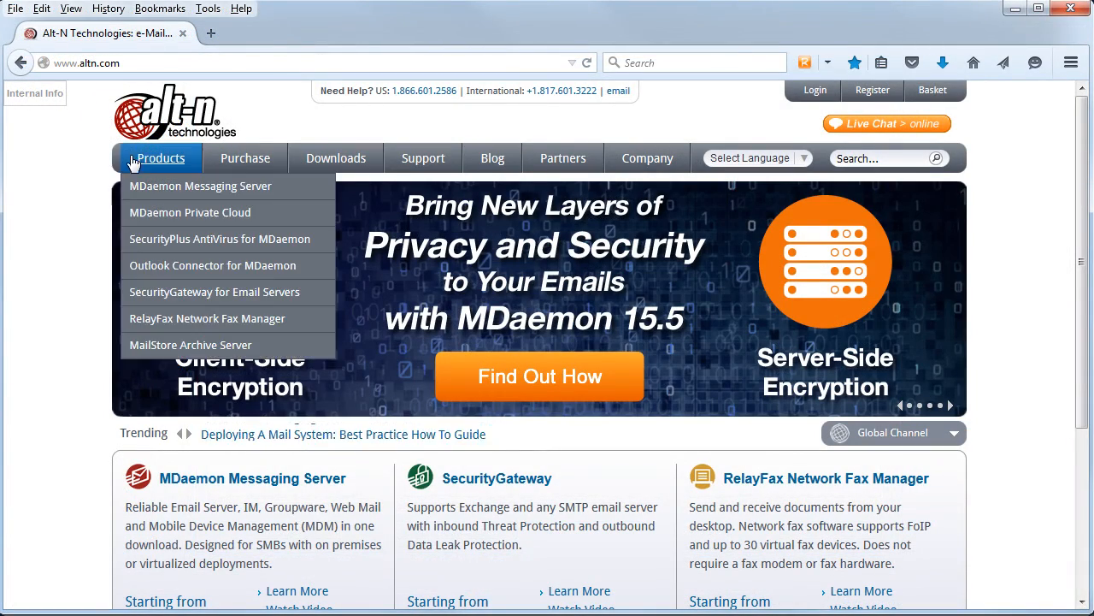
{"action": "mouse_move", "coordinate": [180, 192]}
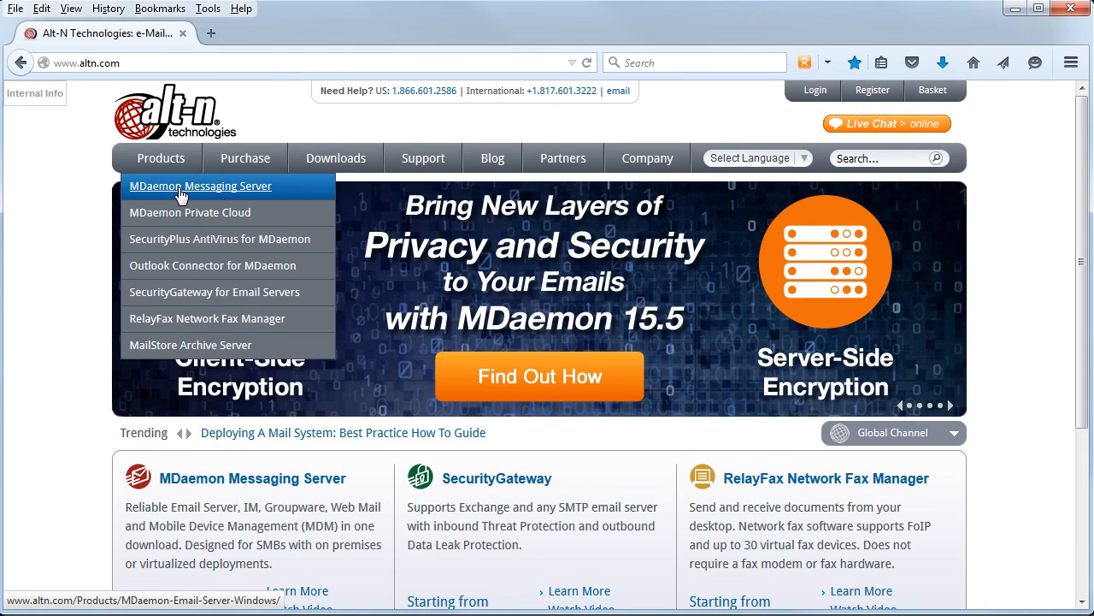
{"action": "left_click", "coordinate": [201, 185]}
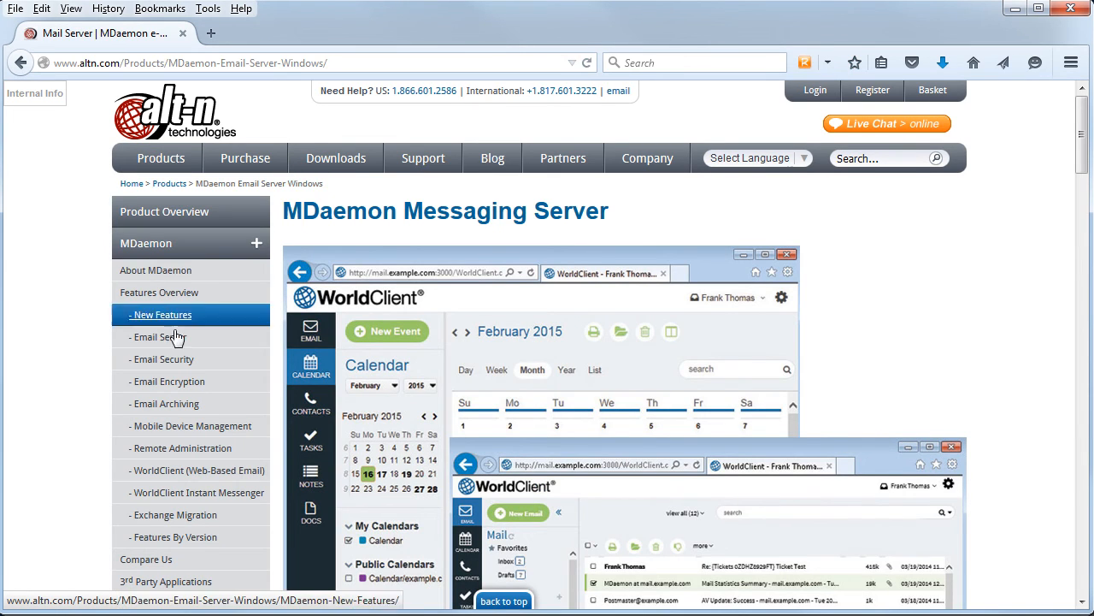
{"action": "left_click", "coordinate": [168, 381]}
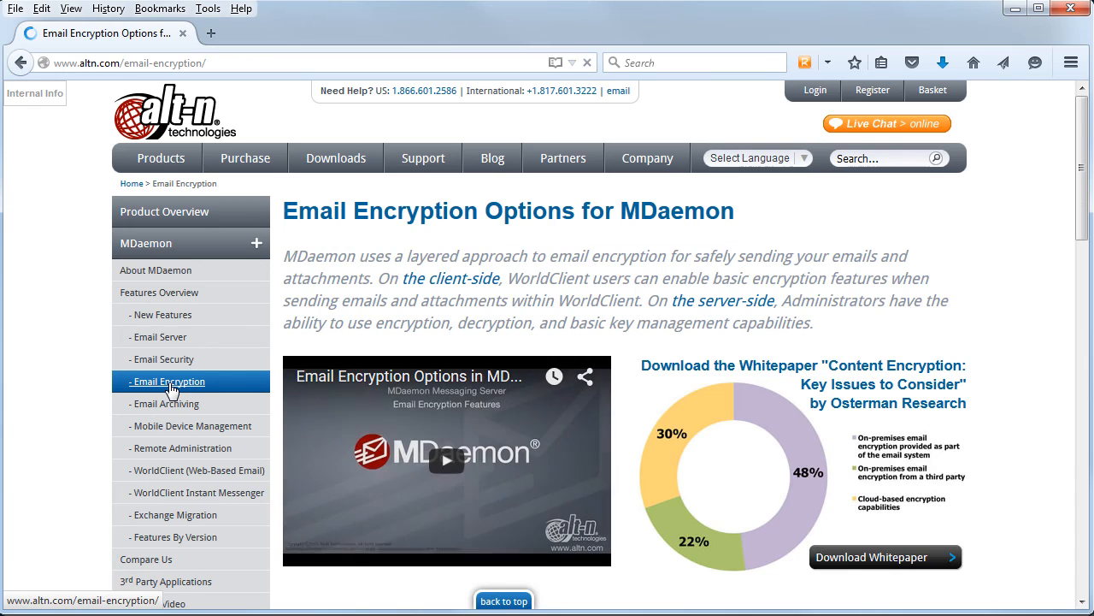
{"action": "left_click", "coordinate": [335, 157]}
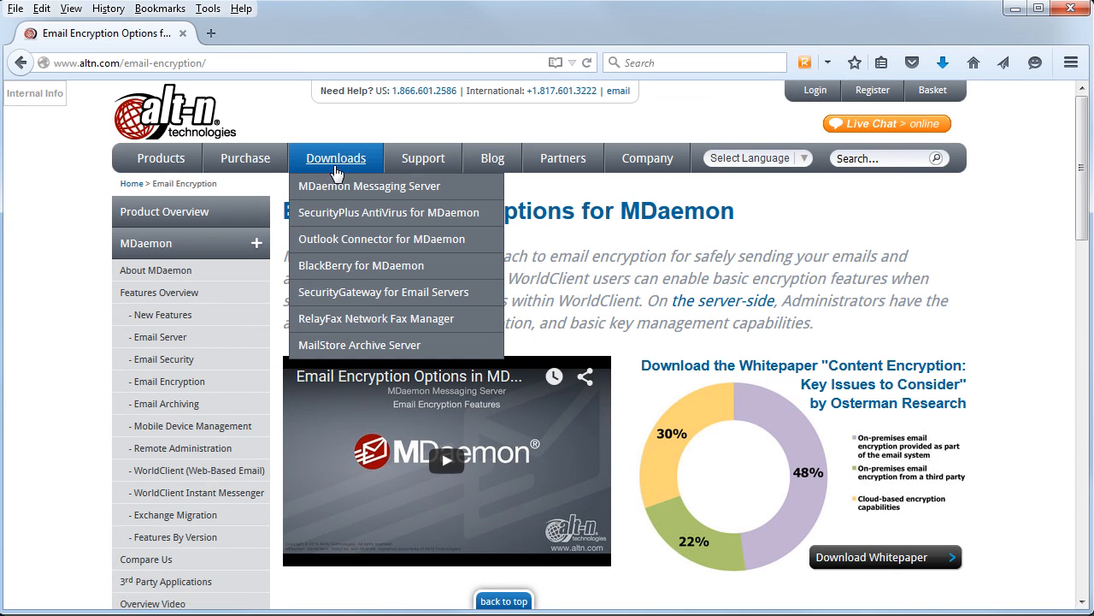
{"action": "left_click", "coordinate": [368, 185]}
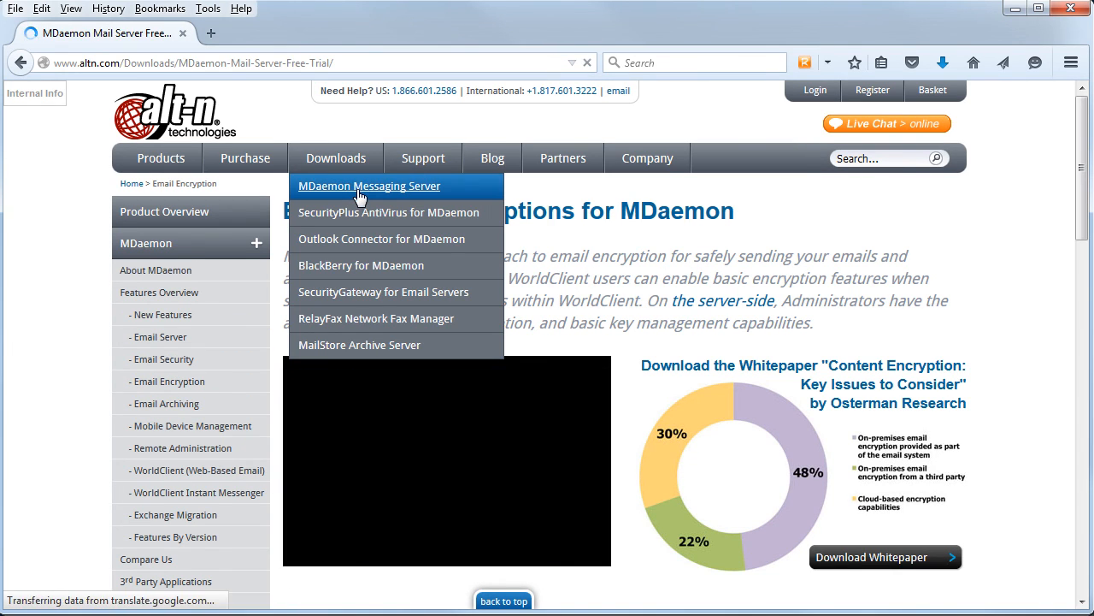